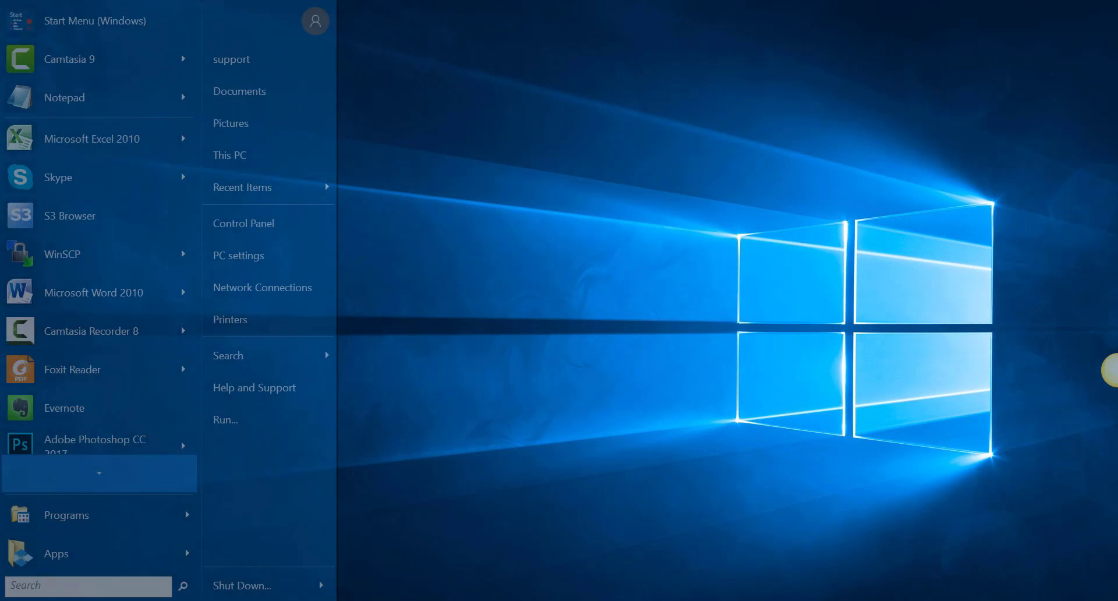
mouse_move(96, 423)
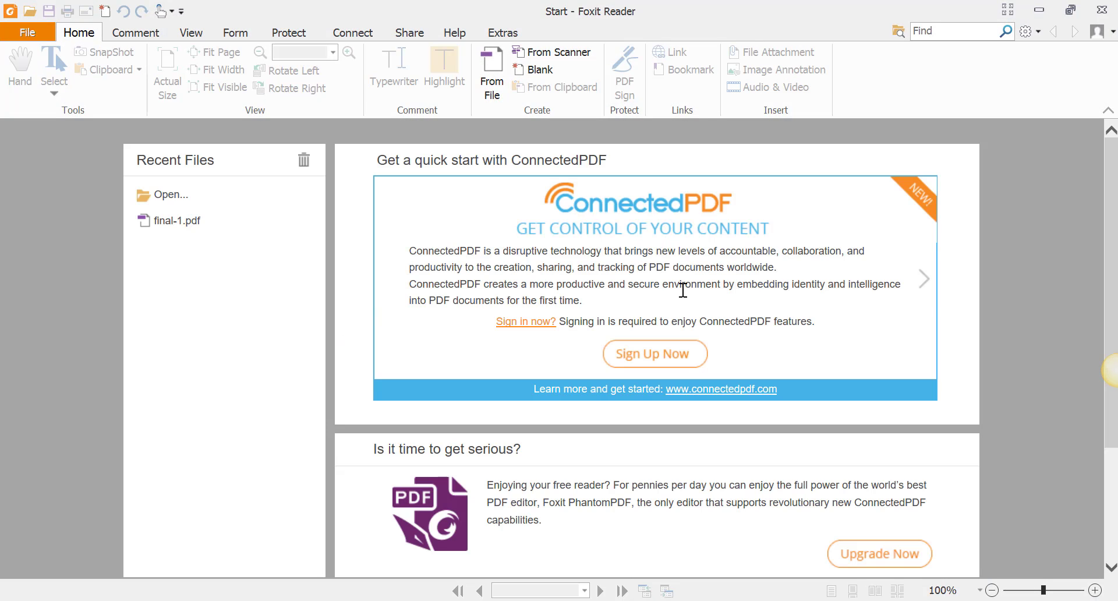
mouse_move(377, 341)
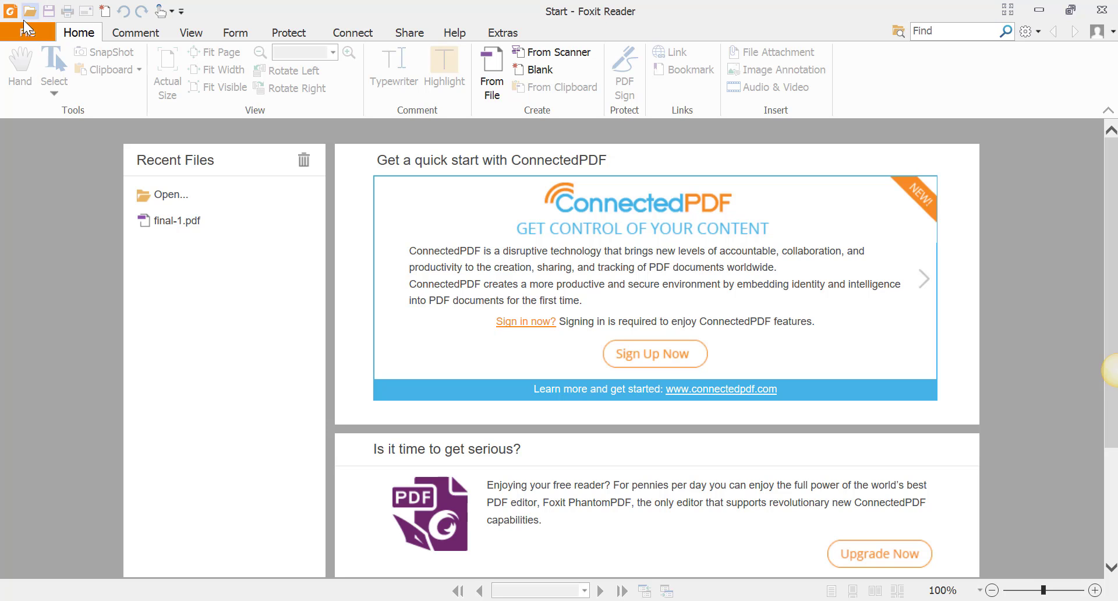
Step: Open final-1.pdf from the Editing the PDF with Foxit Reader folder via File > Open
click(27, 31)
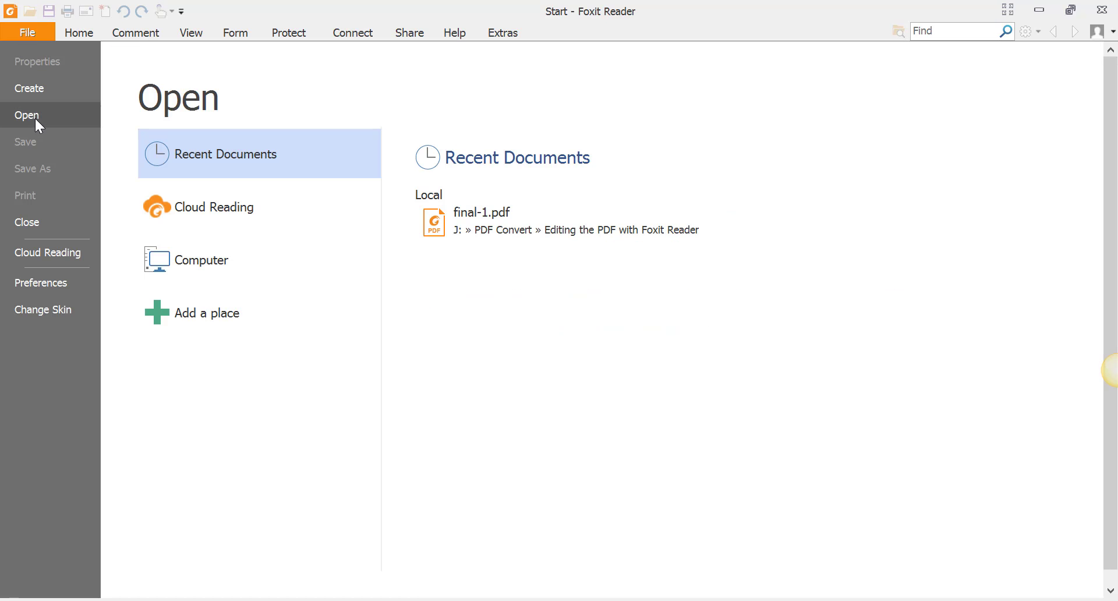
mouse_move(218, 364)
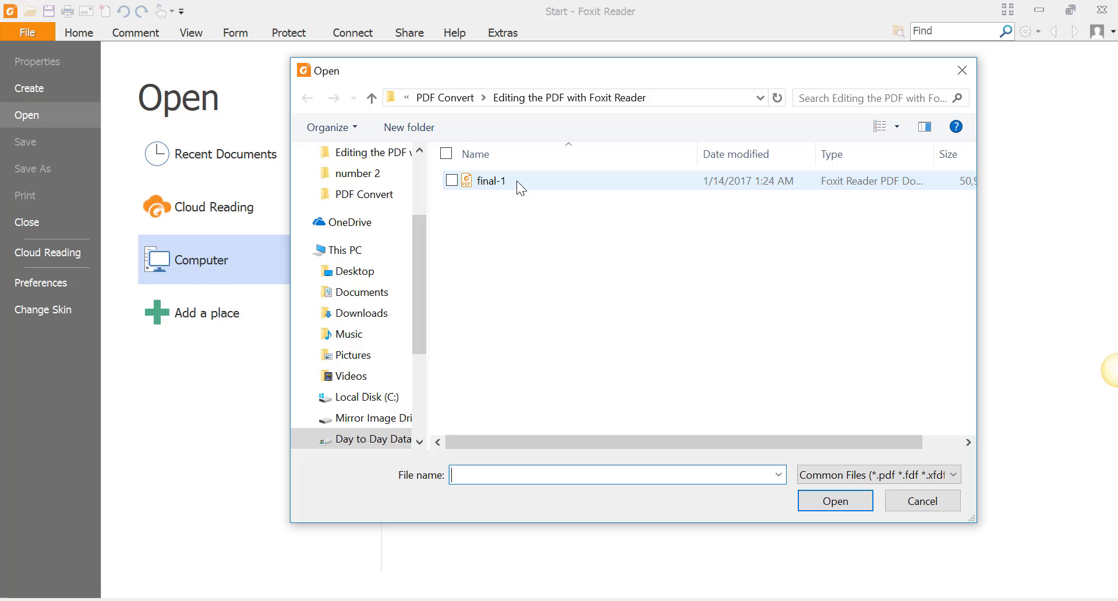
click(490, 181)
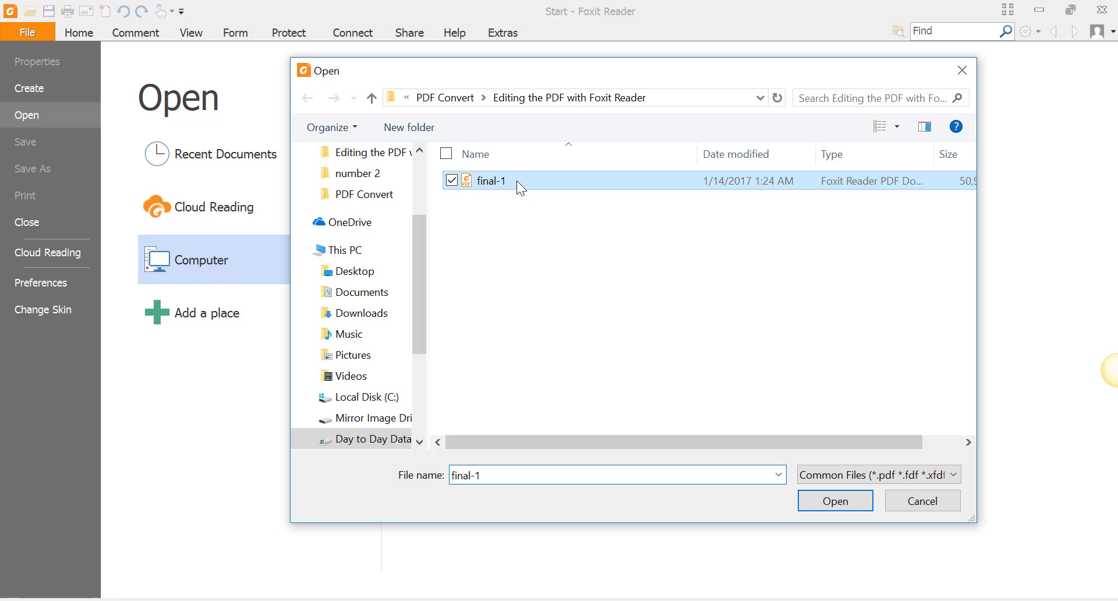
click(834, 500)
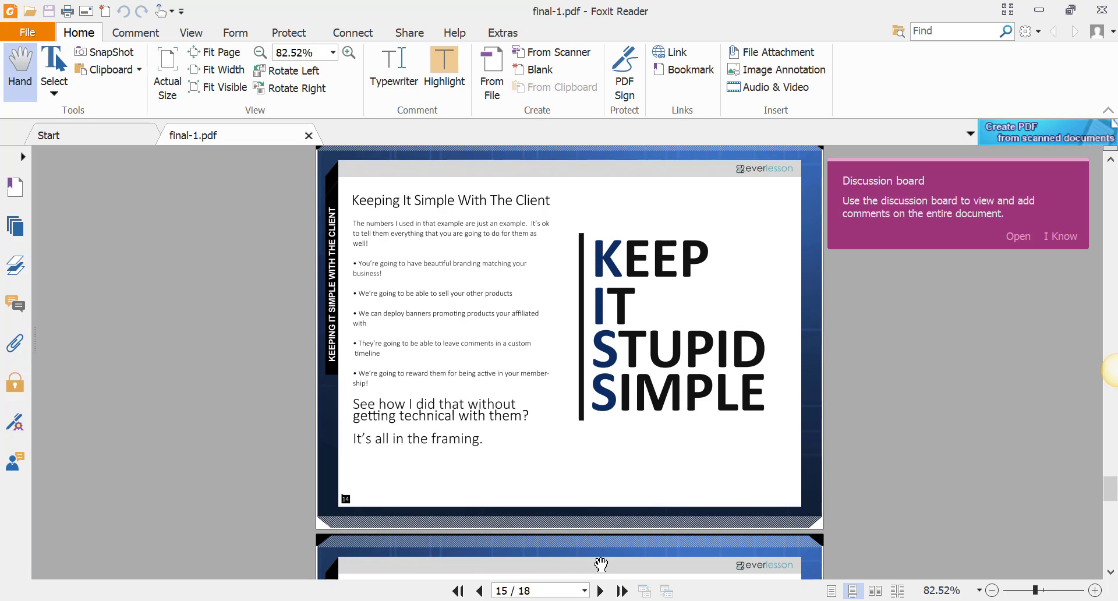
mouse_move(874, 439)
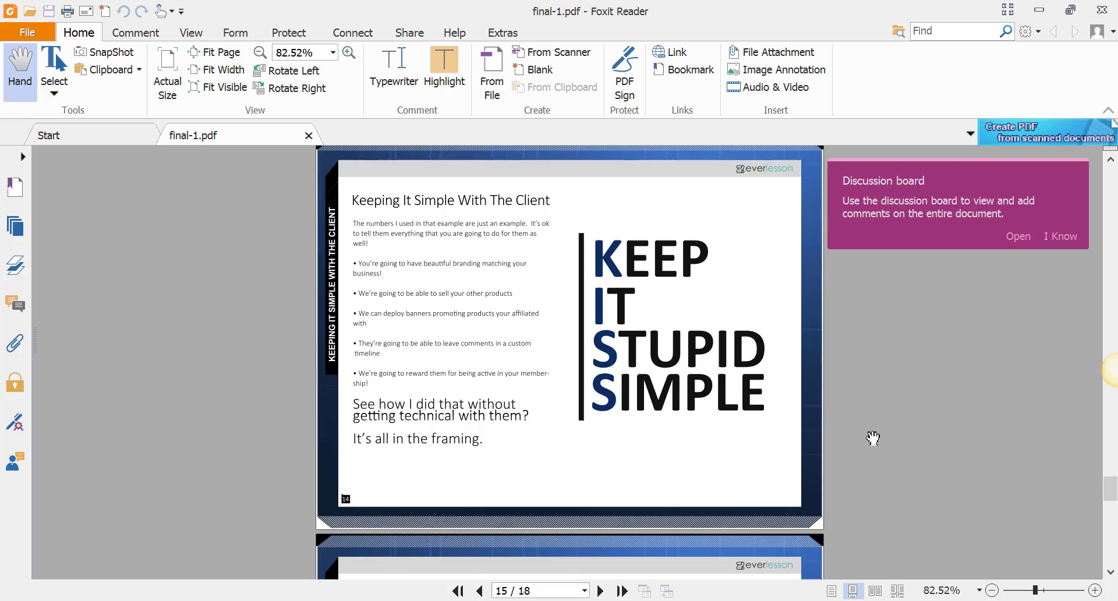
Step: Page down to page 17, The Conclusion, and enlarge it to about 103% magnification
scroll(down, 3)
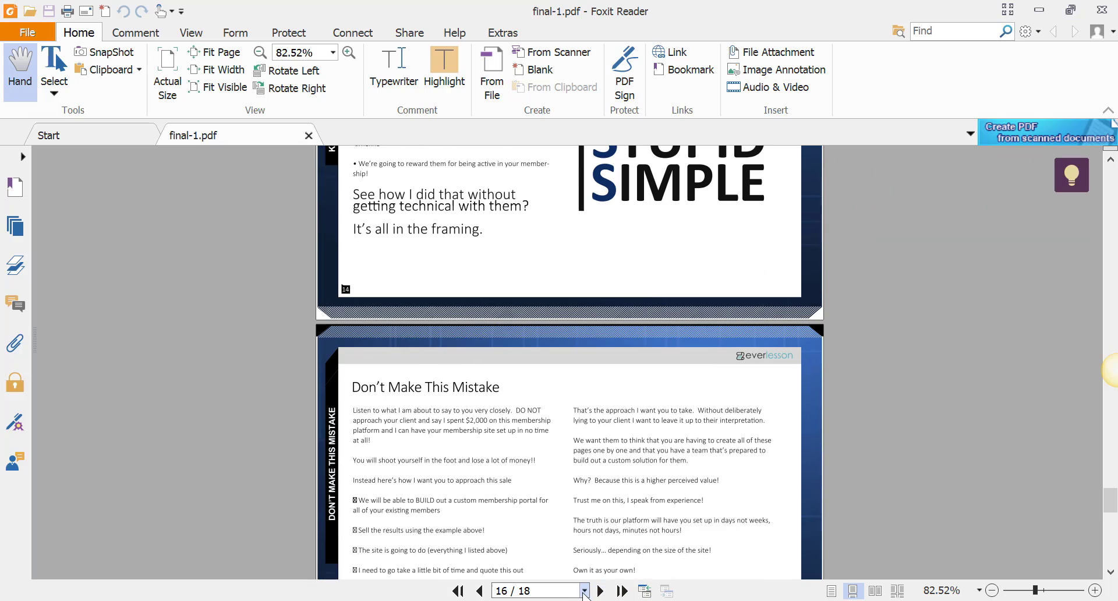
scroll(down, 3)
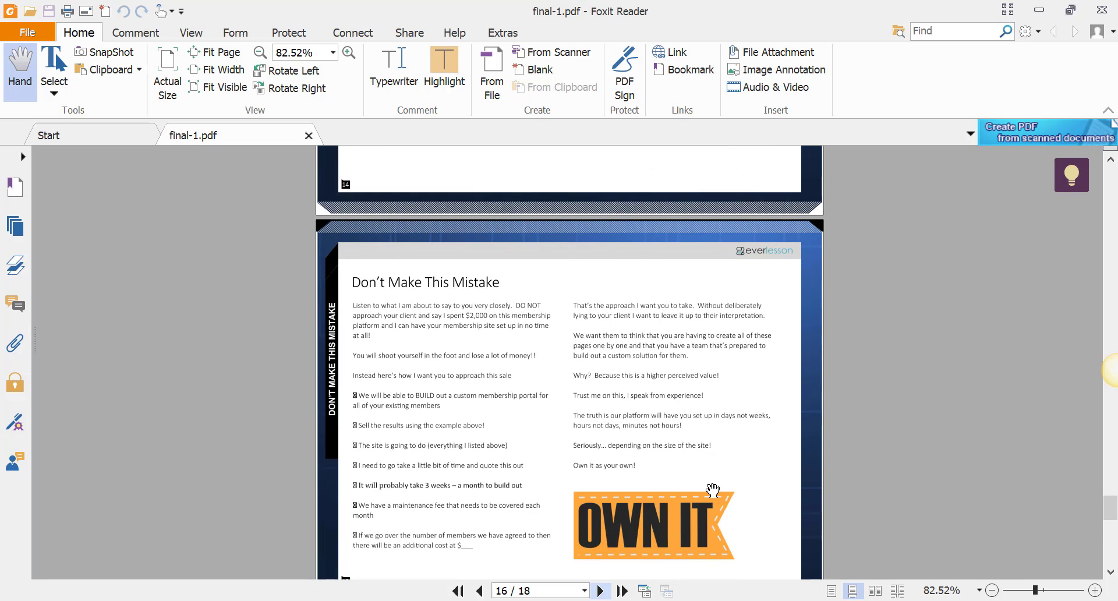
scroll(down, 3)
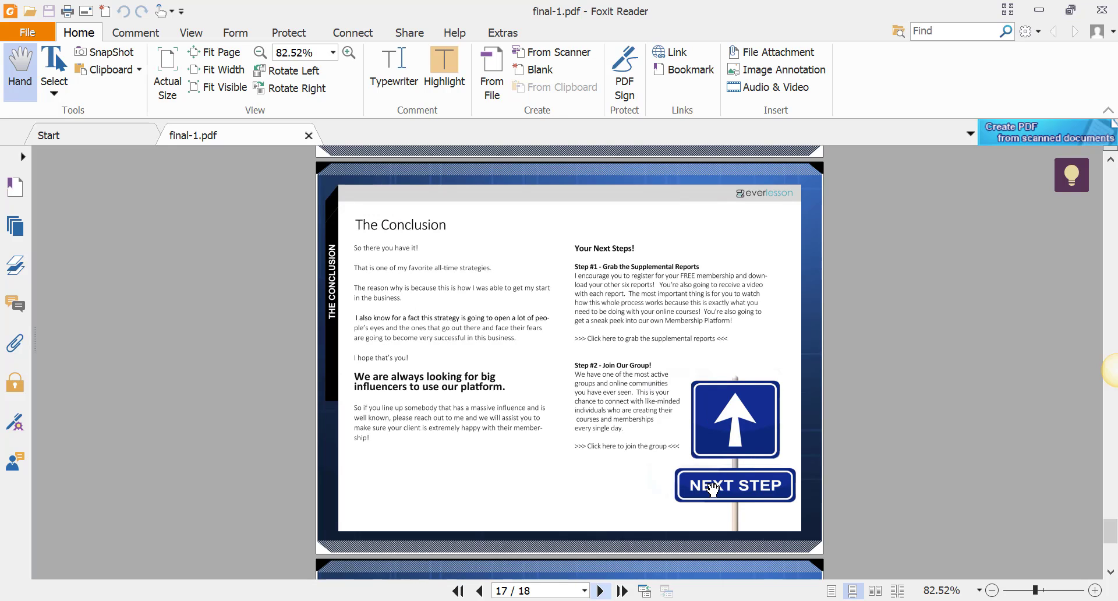
mouse_move(561, 350)
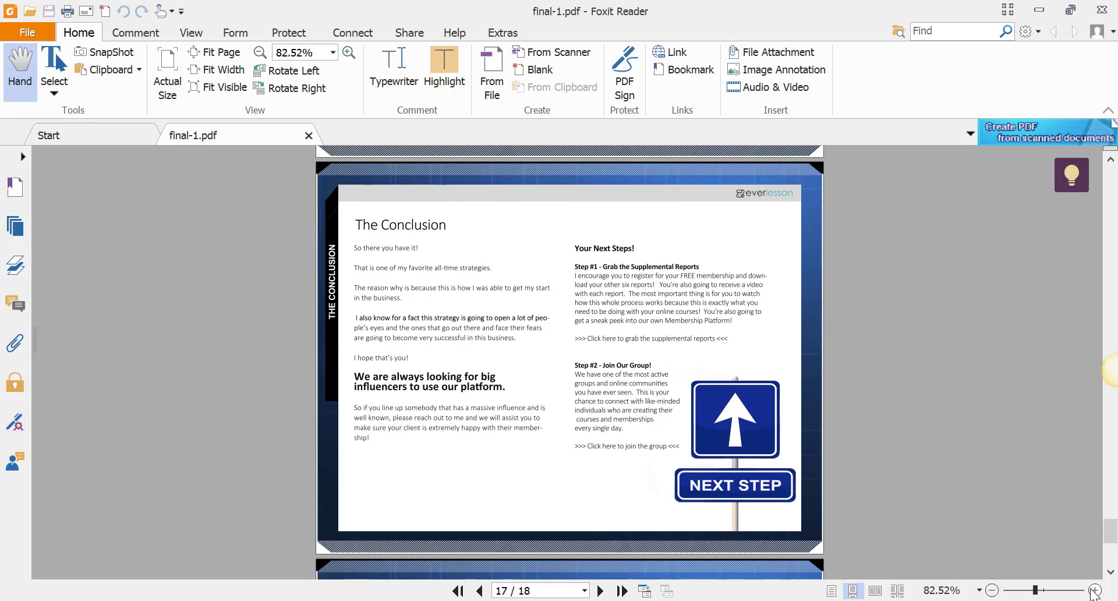
click(1093, 590)
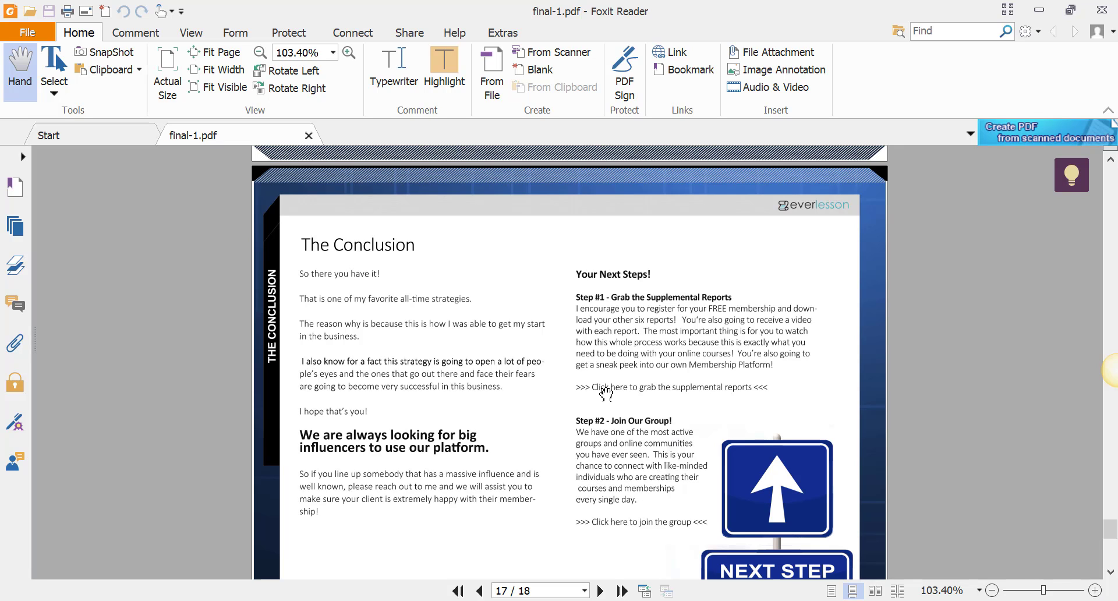
mouse_move(723, 400)
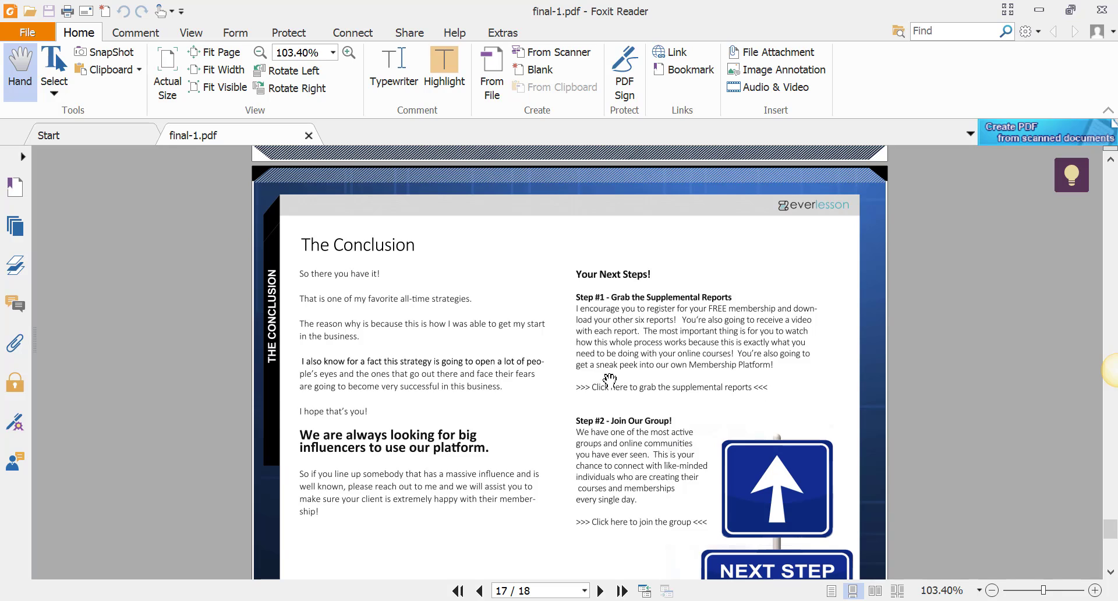
mouse_move(609, 390)
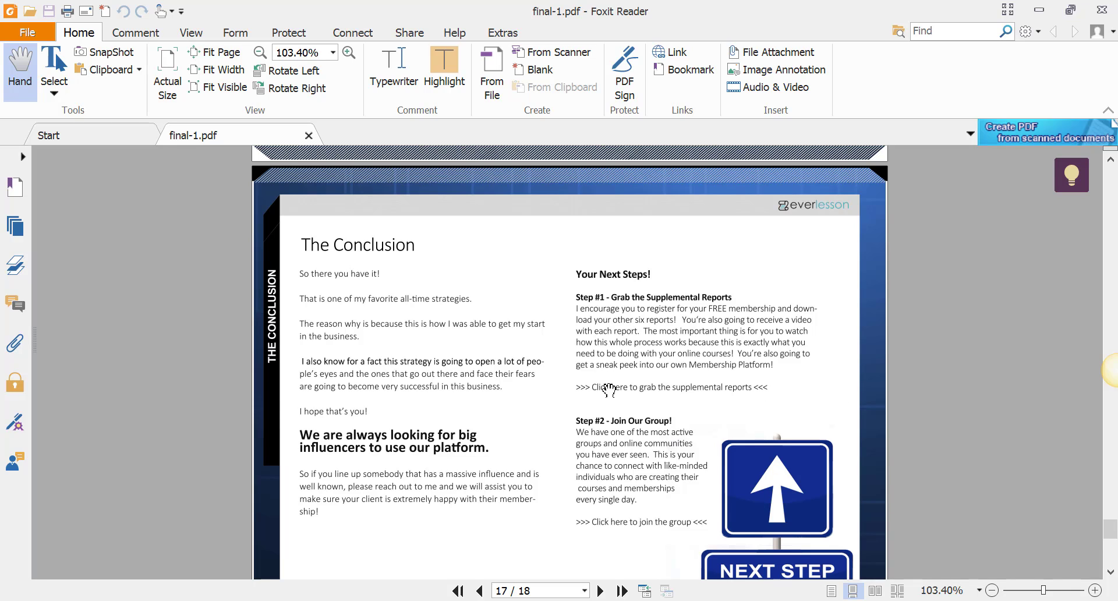
mouse_move(766, 390)
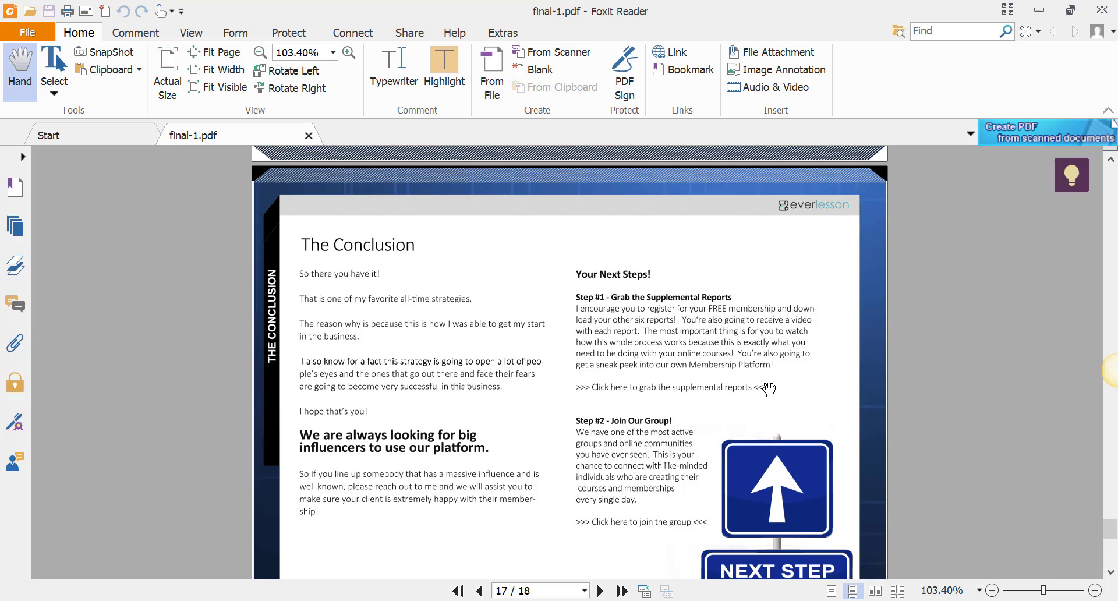
mouse_move(631, 478)
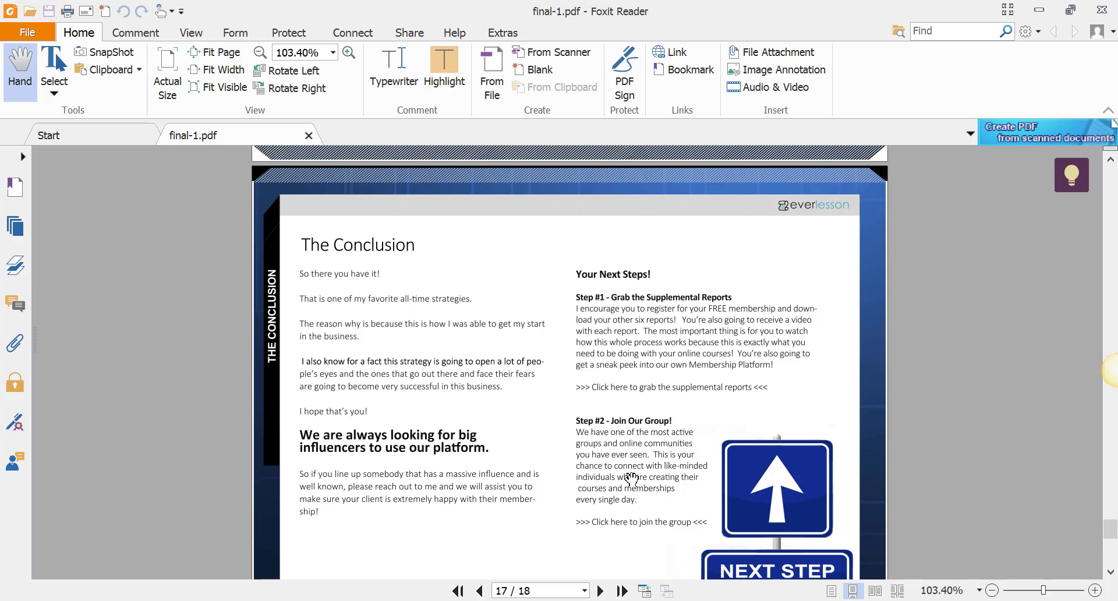
mouse_move(685, 530)
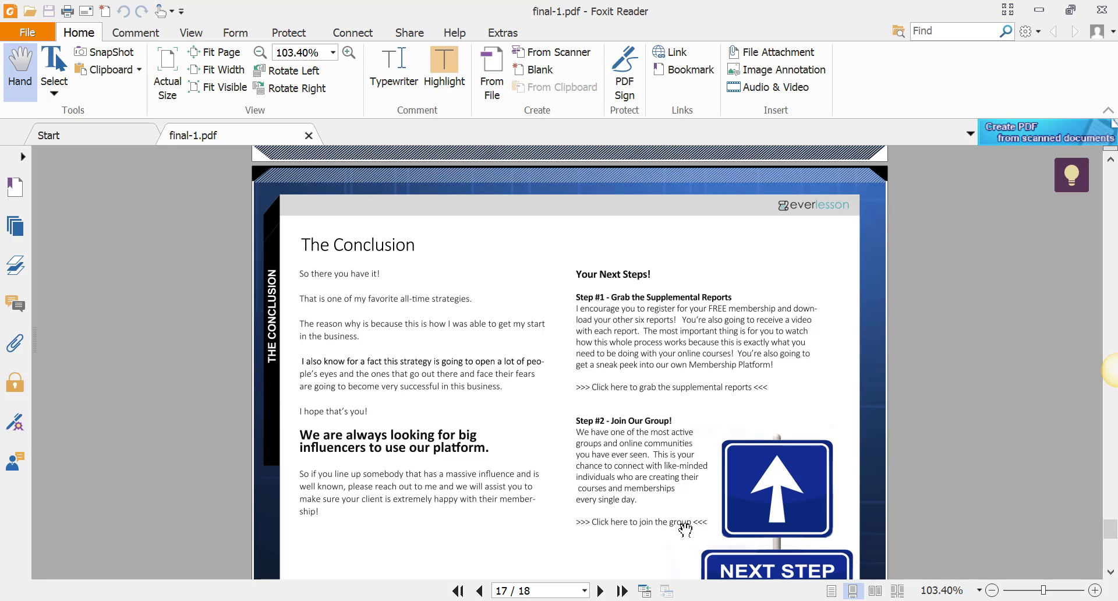
mouse_move(678, 530)
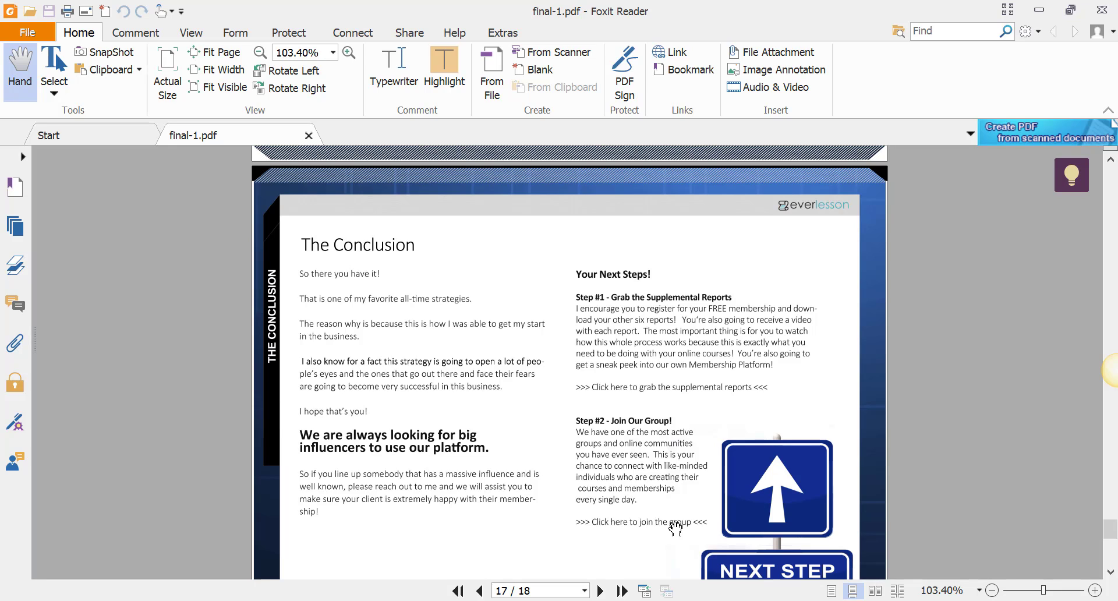
mouse_move(718, 488)
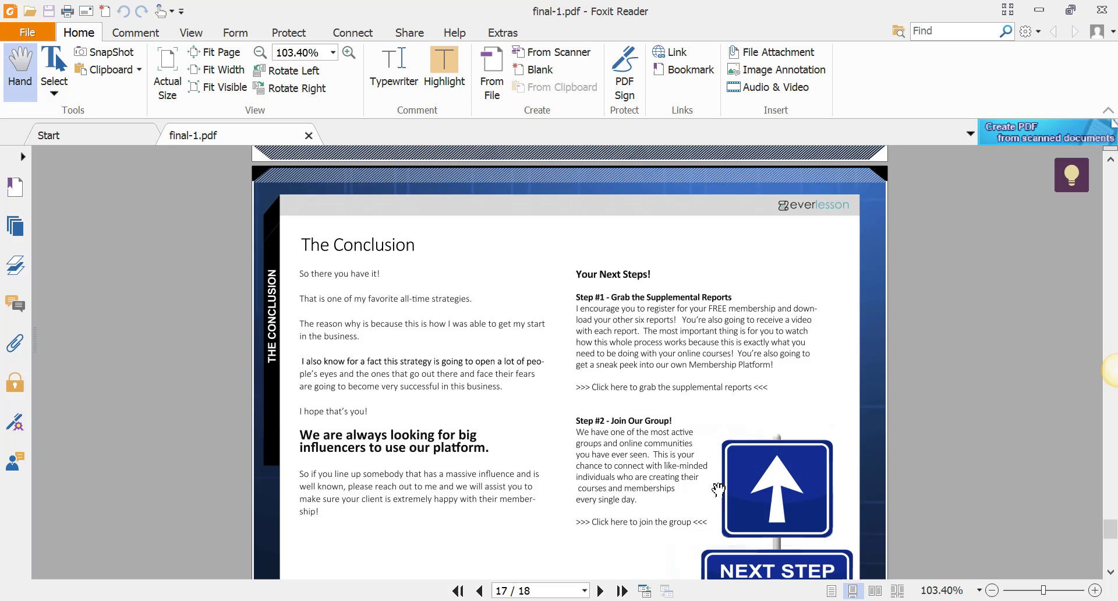
mouse_move(423, 325)
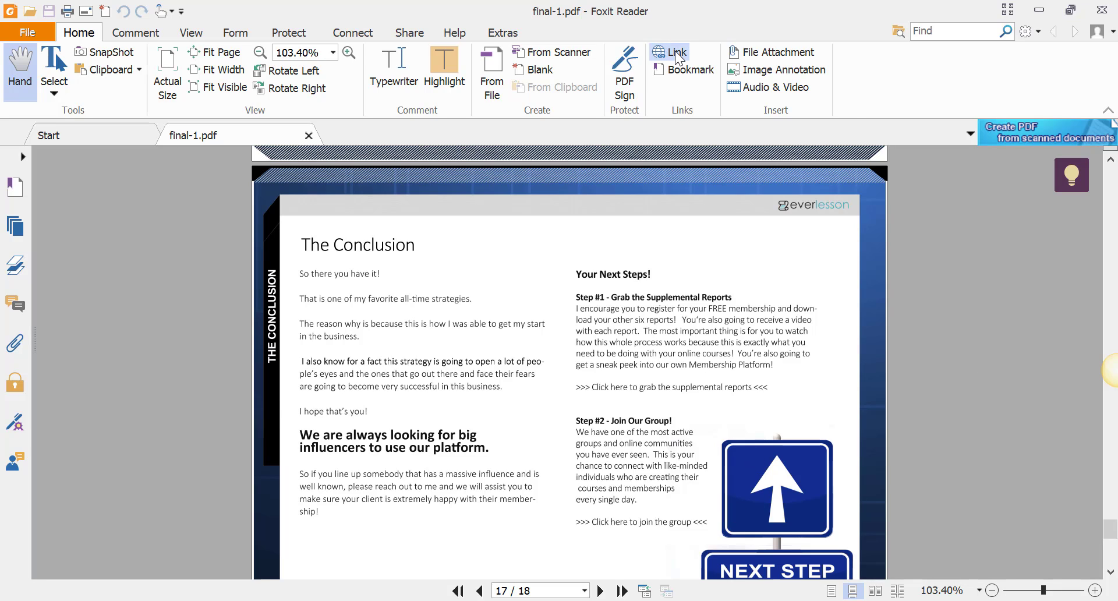
mouse_move(674, 53)
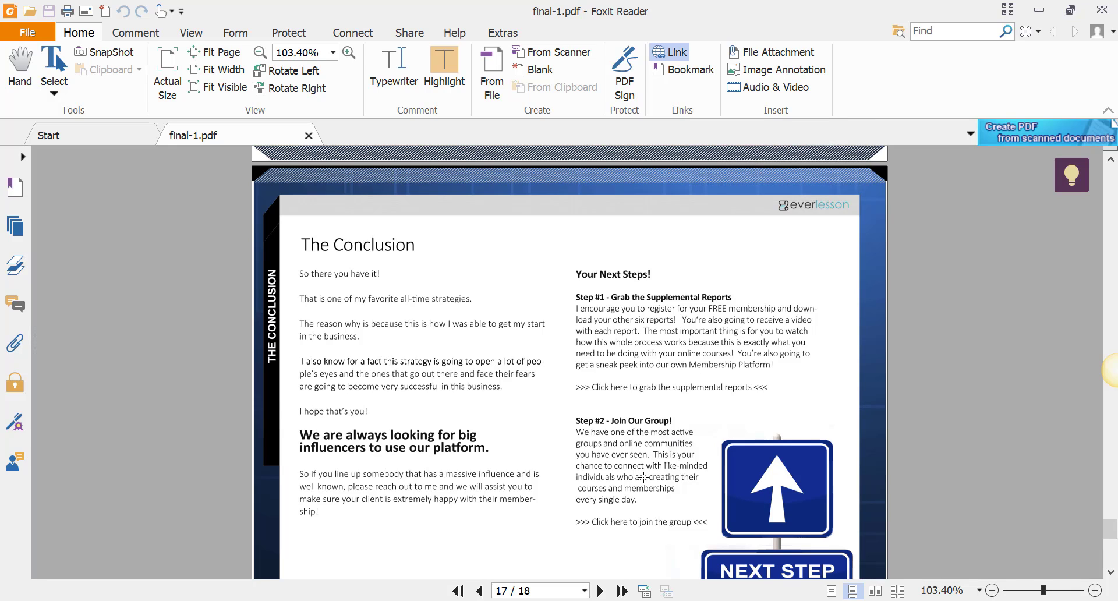
mouse_move(574, 378)
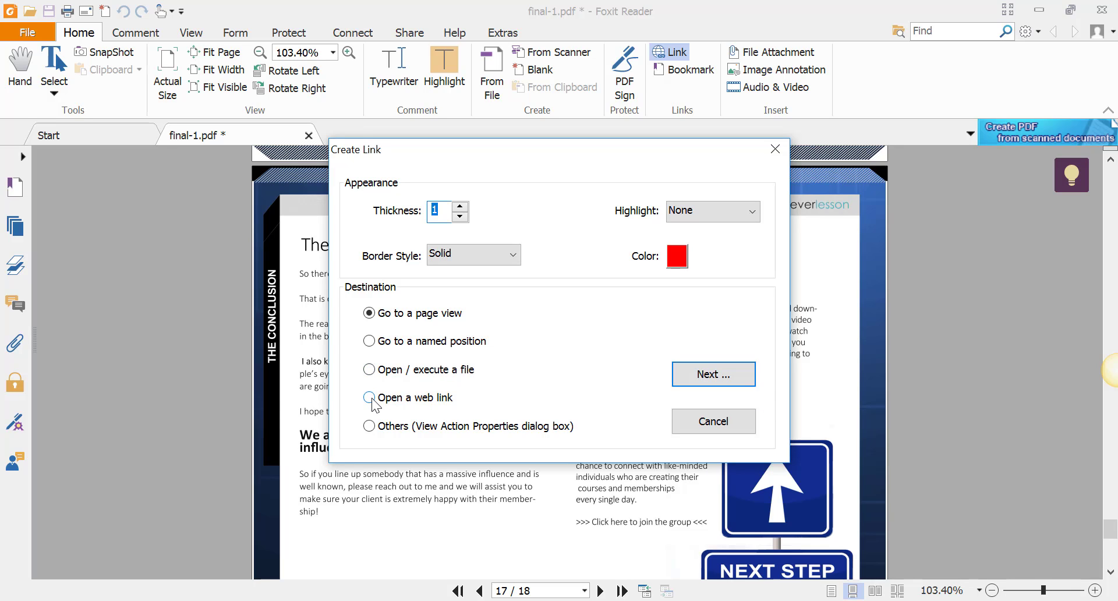
click(369, 397)
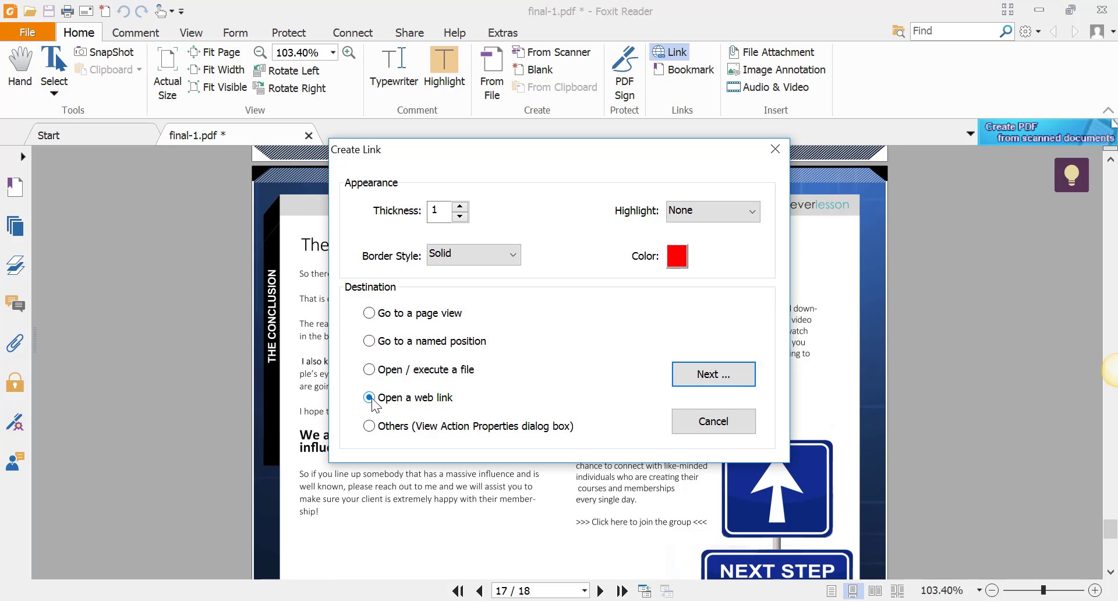
click(713, 373)
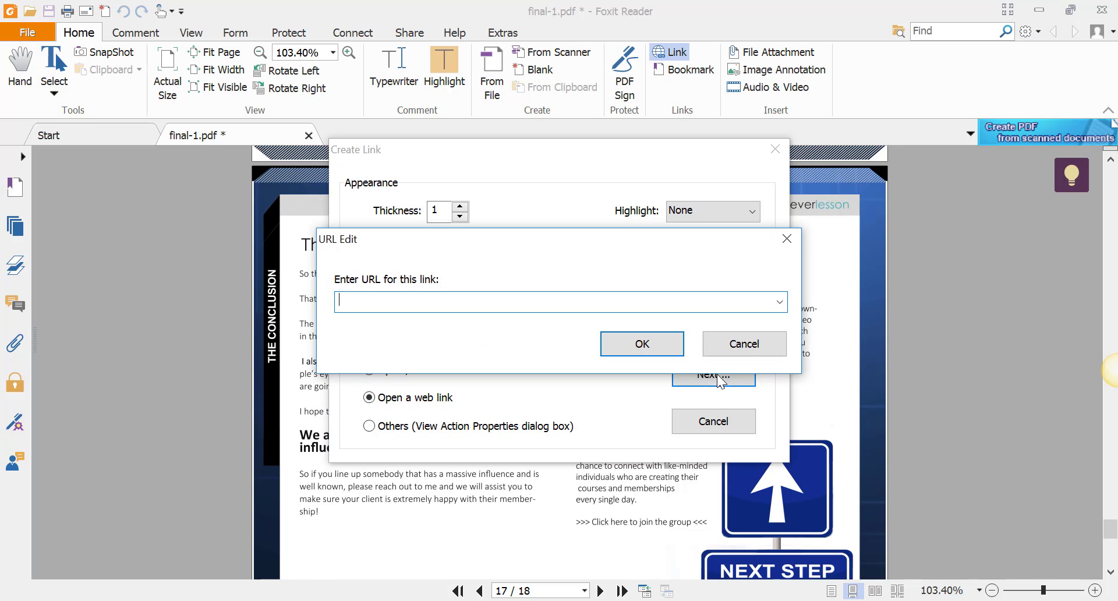
mouse_move(370, 300)
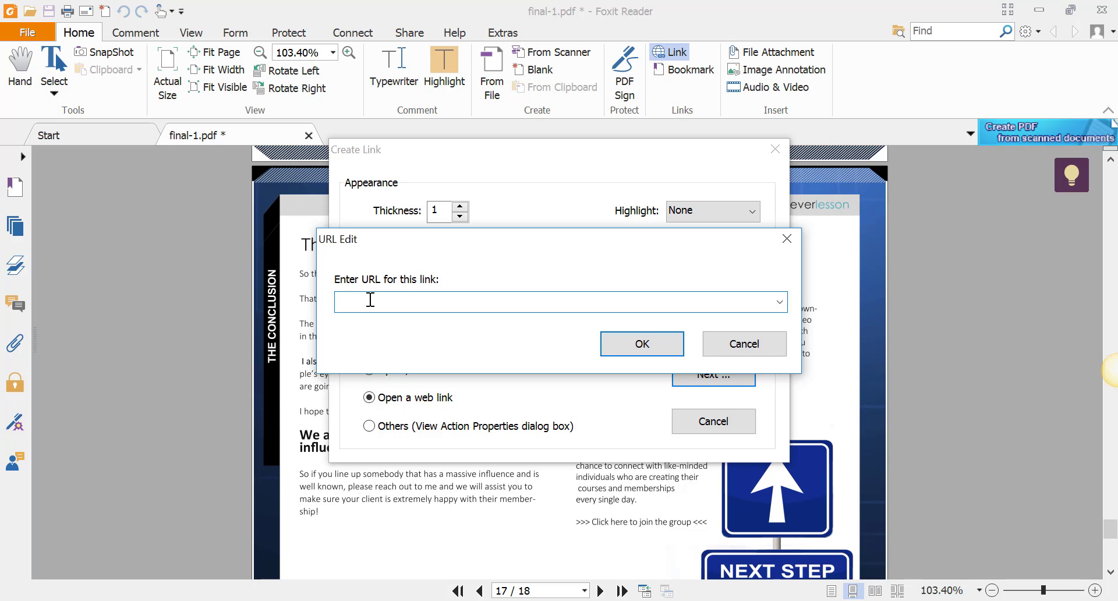
text(http)
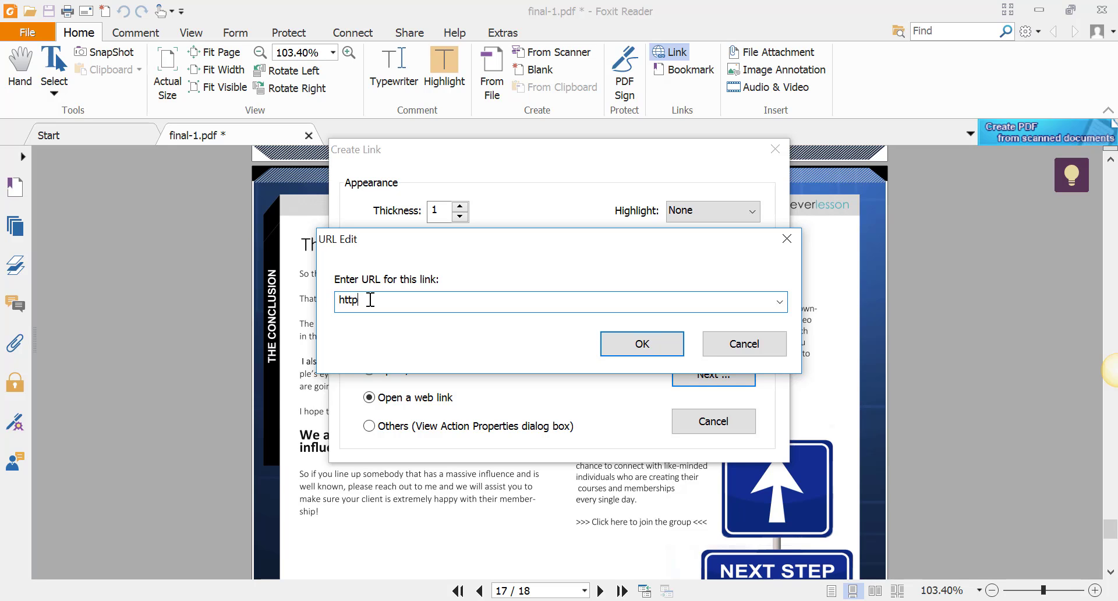
text(://goo)
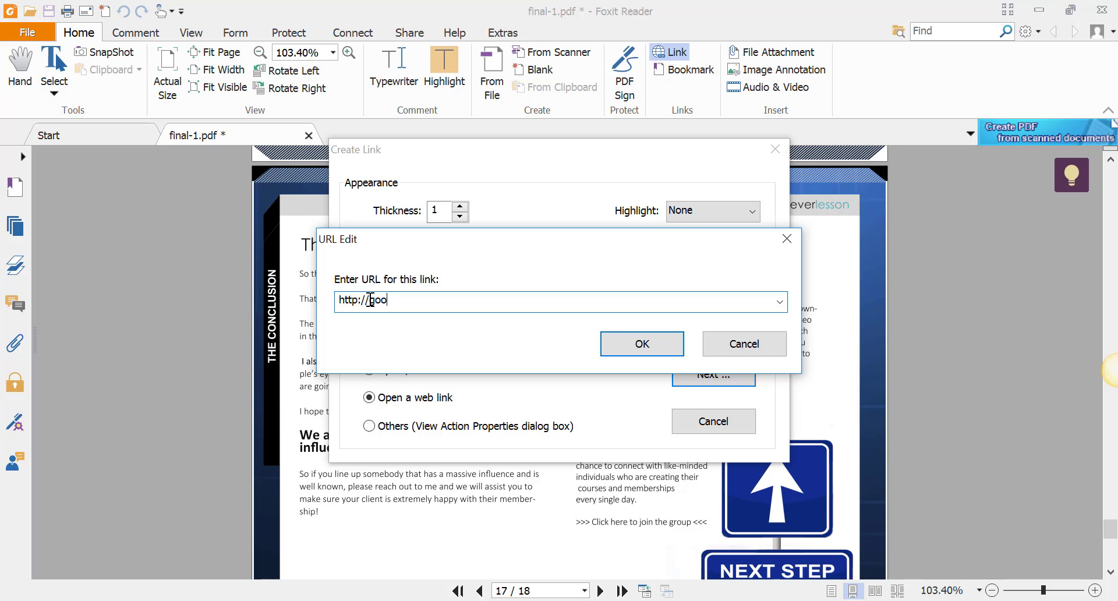
text(gle.com)
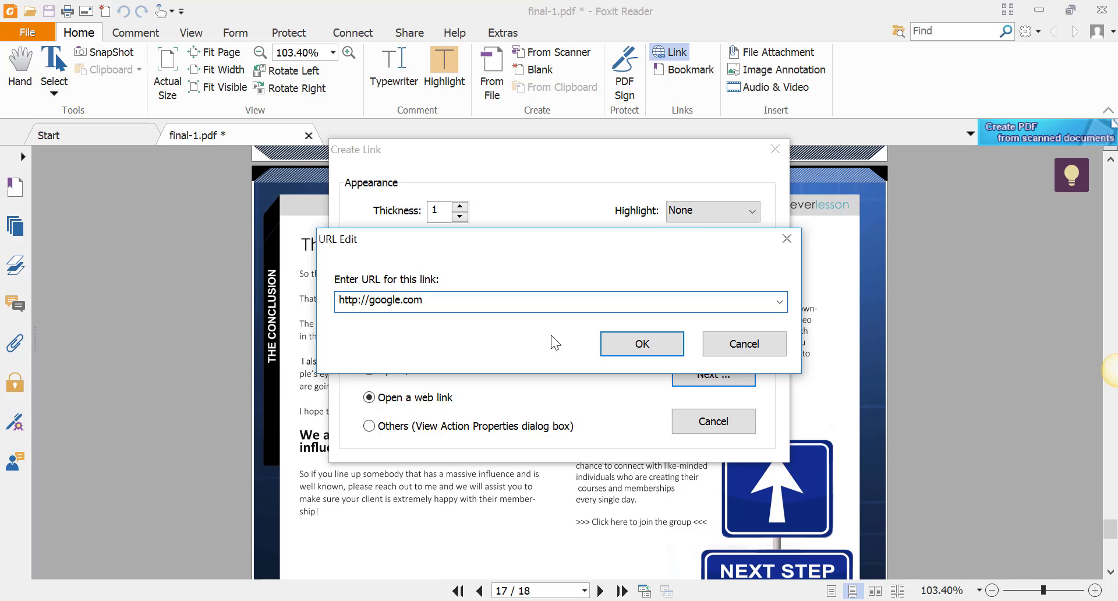
click(641, 343)
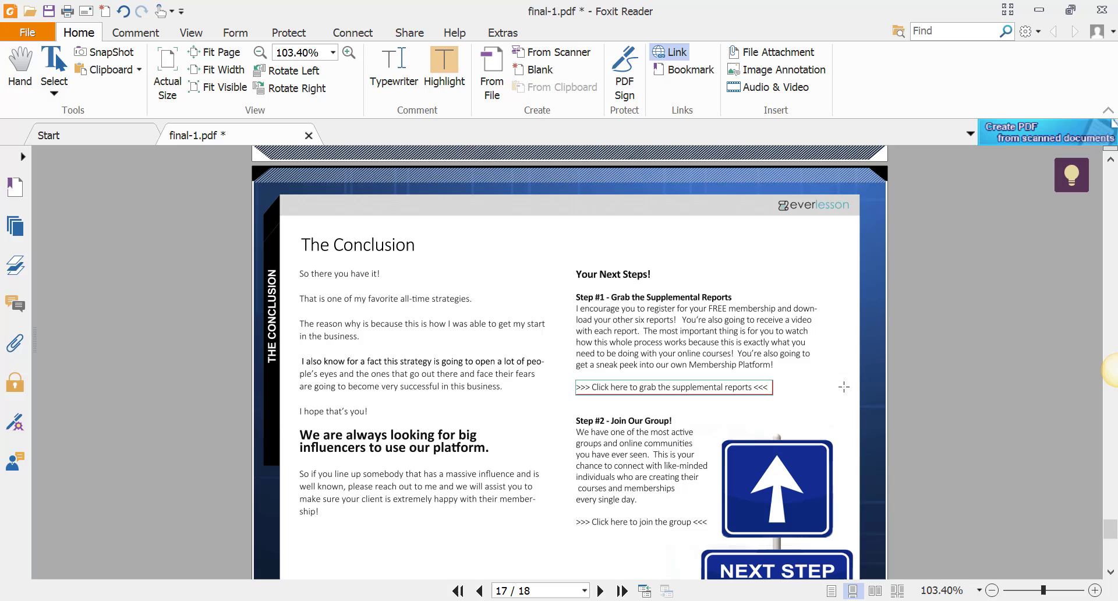
mouse_move(645, 546)
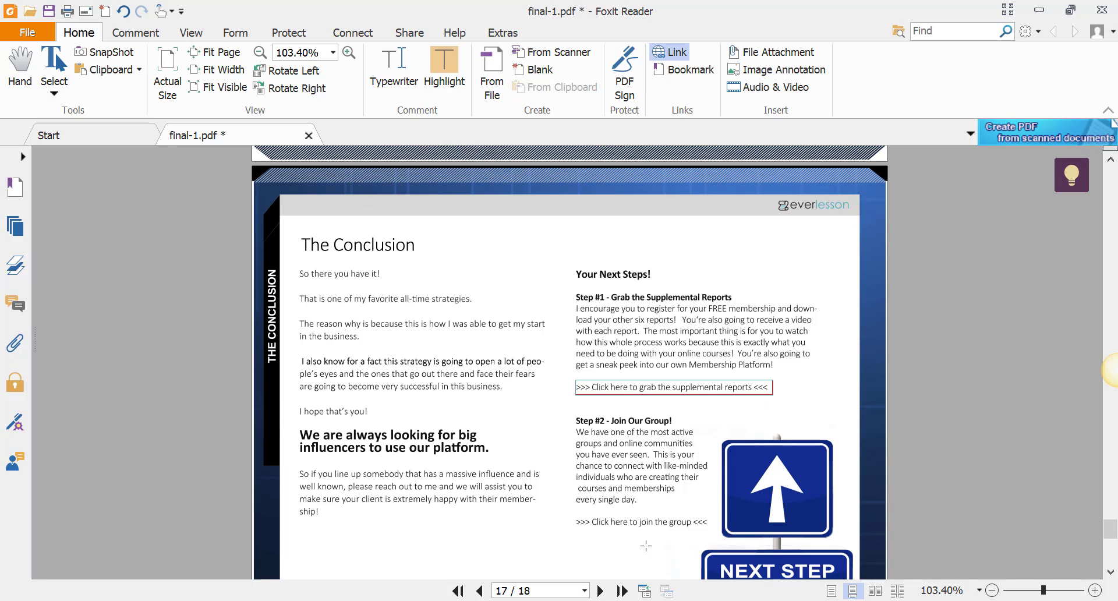
mouse_move(691, 42)
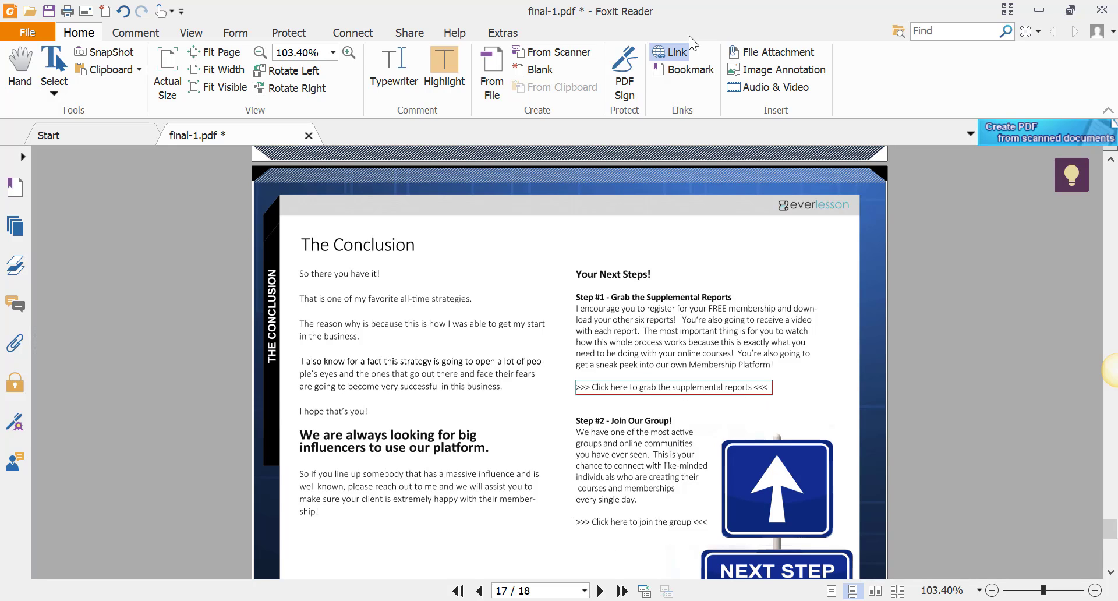
mouse_move(574, 516)
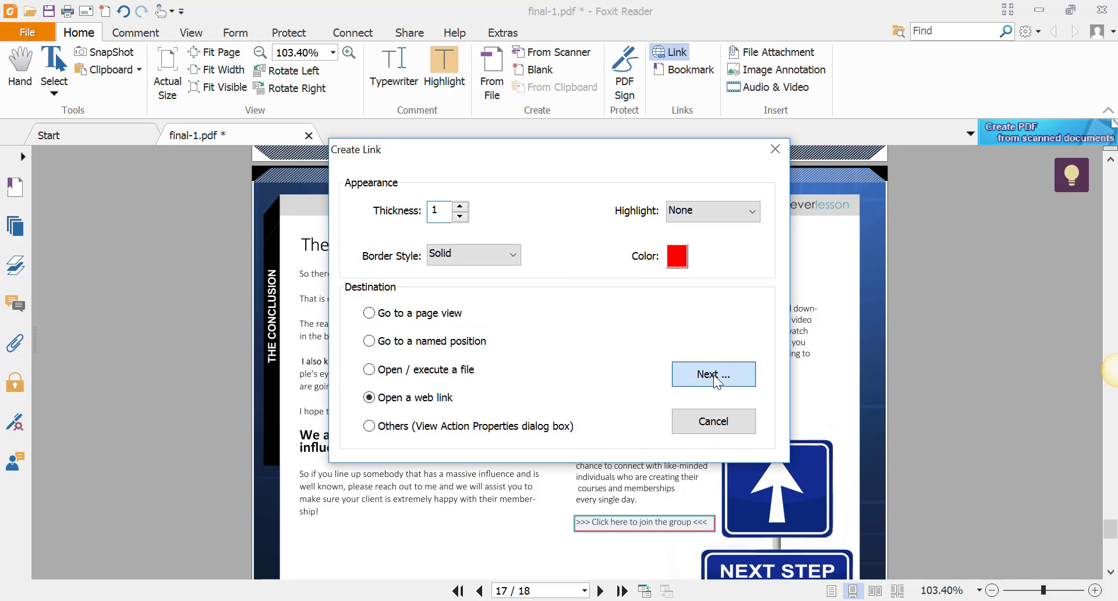
click(712, 373)
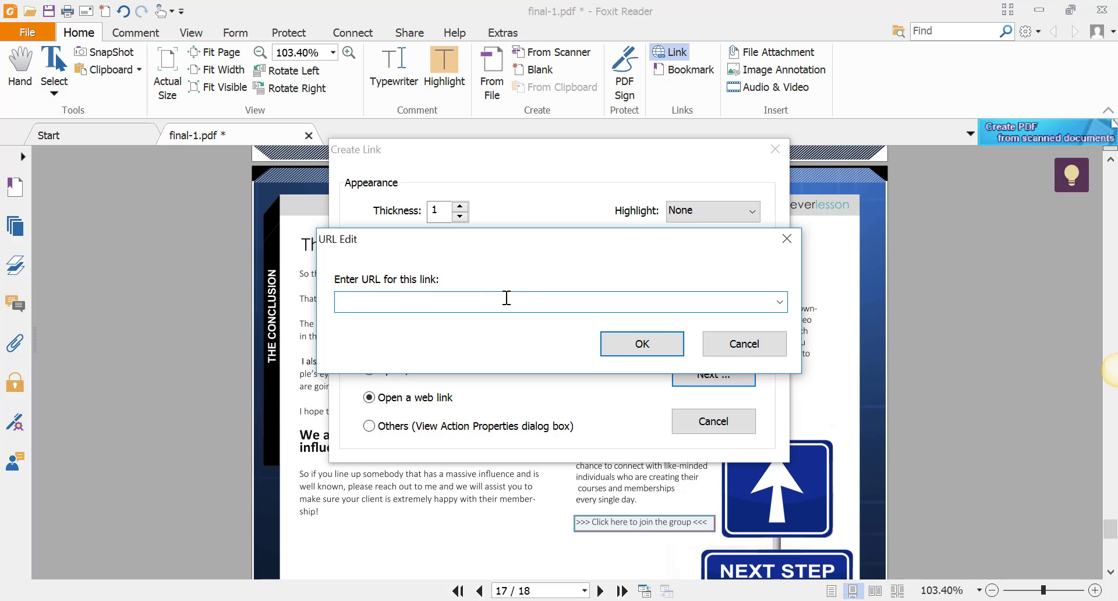
text(http)
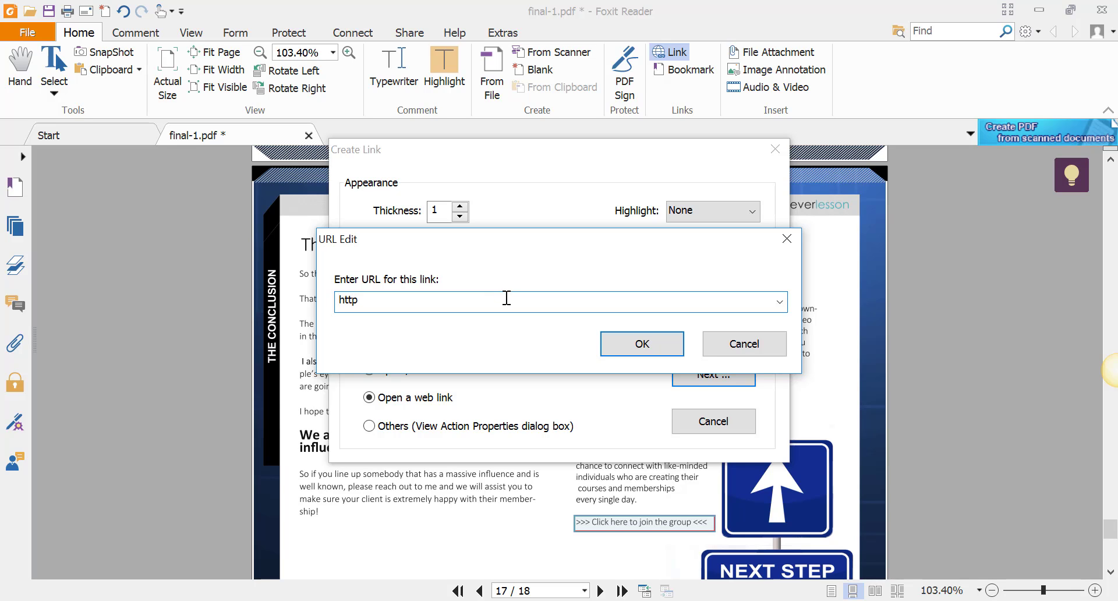
text(:)
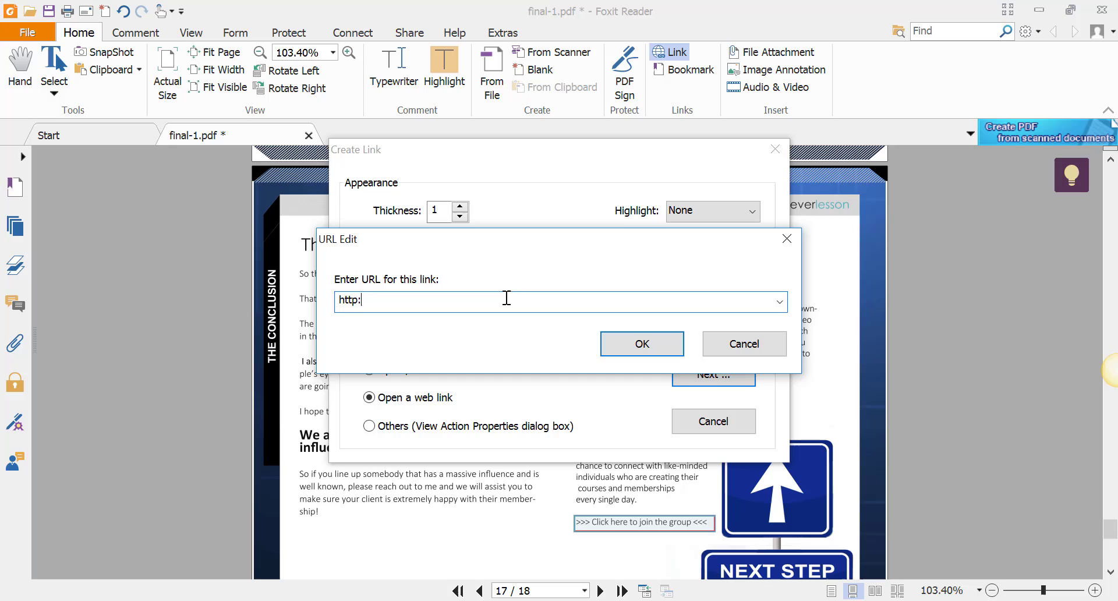
text(//faceboo)
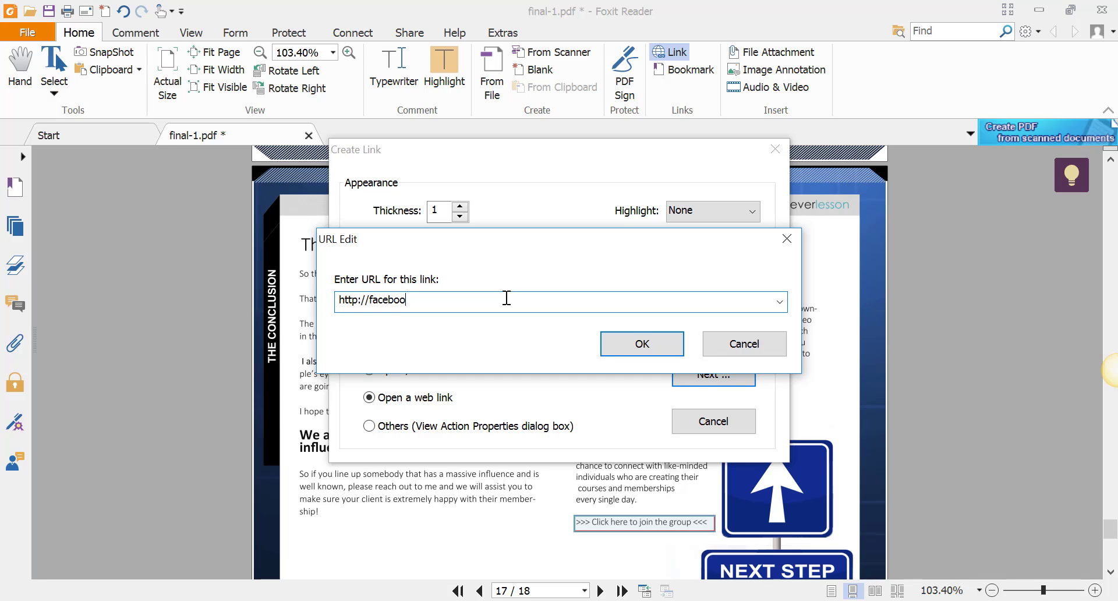
text(k.com)
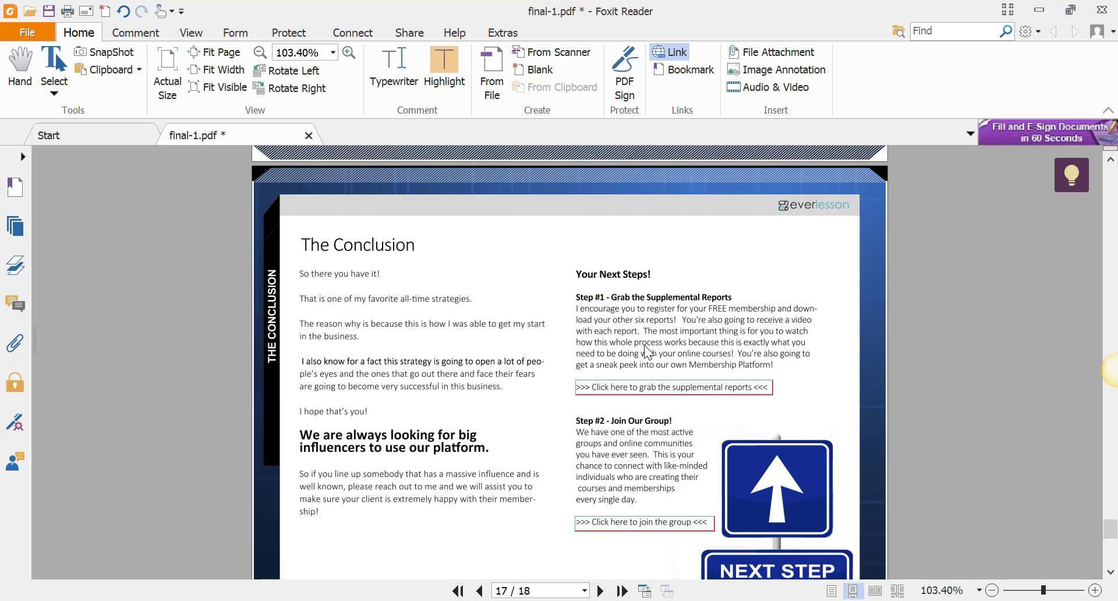
mouse_move(626, 383)
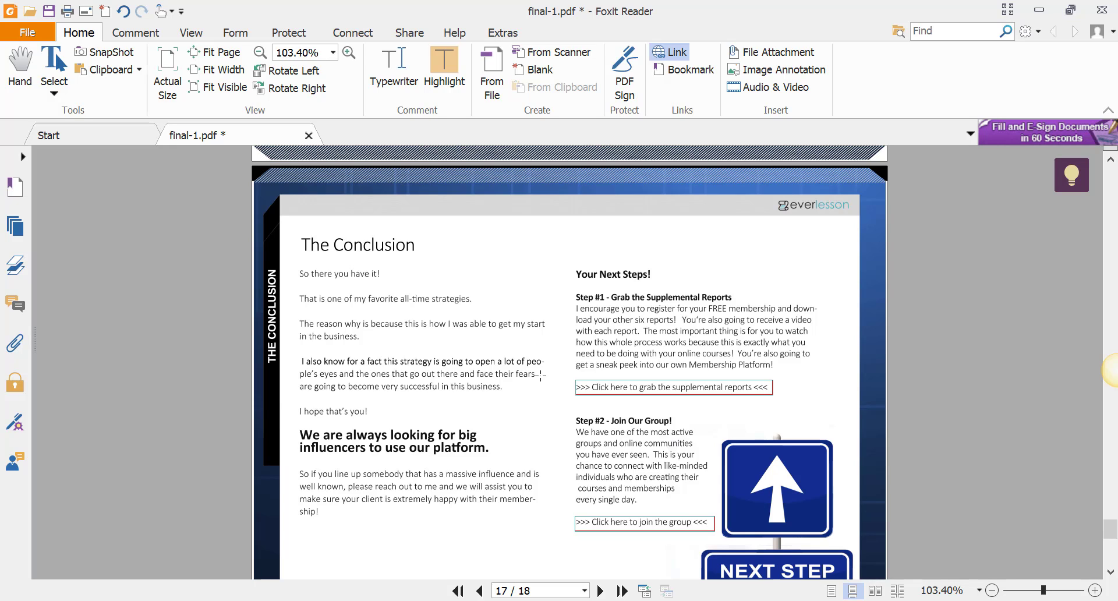
scroll(down, 3)
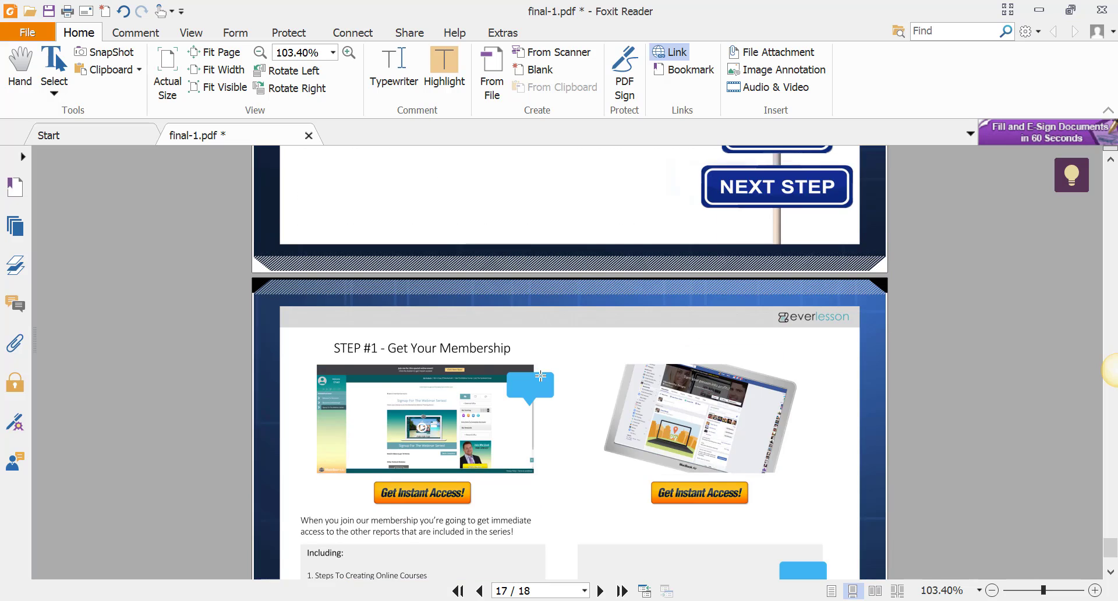
Step: Scroll to page 18's Get Instant Access buttons, dismissing a web-link attempt without an address
scroll(down, 3)
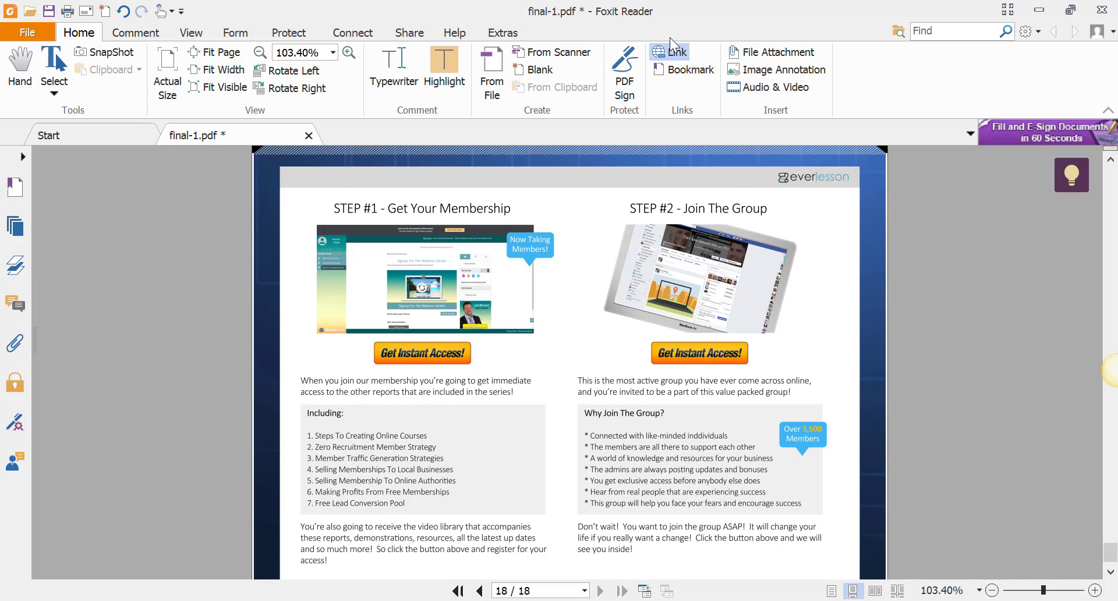
mouse_move(373, 342)
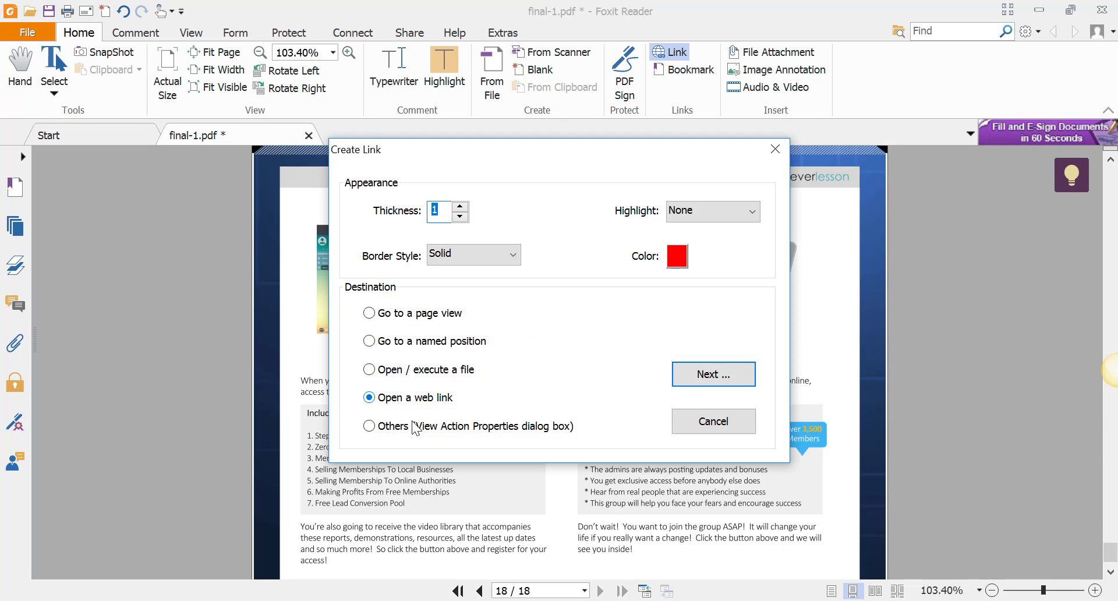
mouse_move(713, 373)
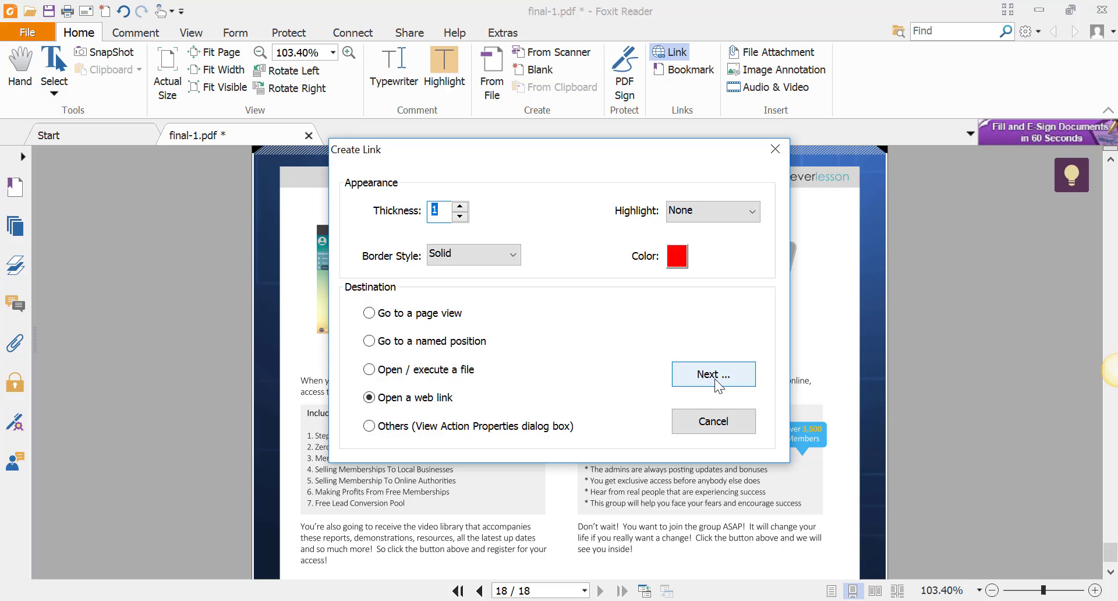
click(712, 373)
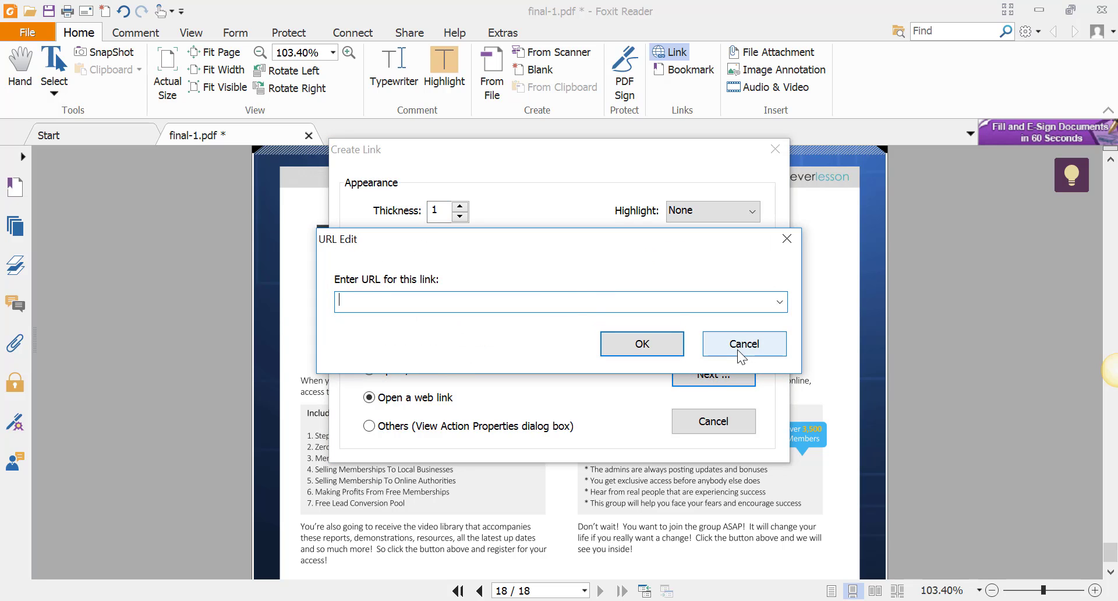
click(743, 344)
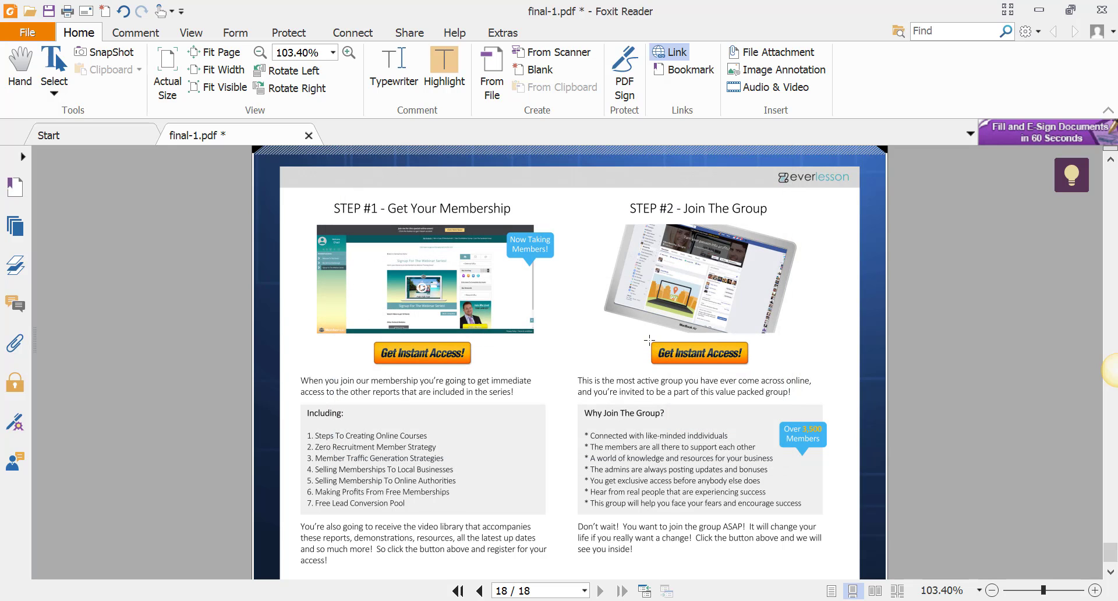
mouse_move(746, 344)
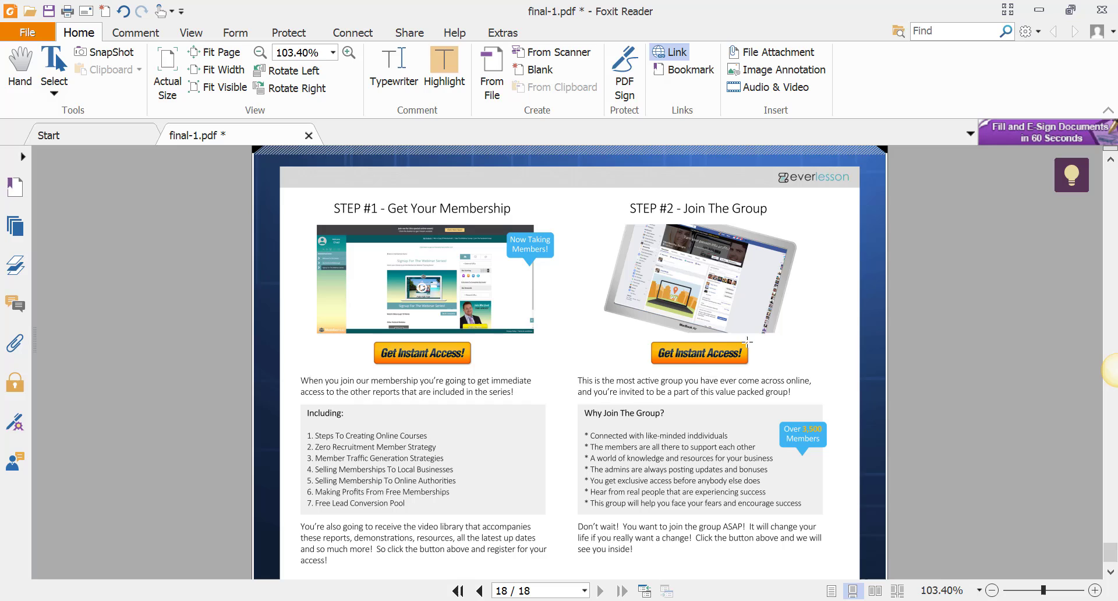
mouse_move(714, 374)
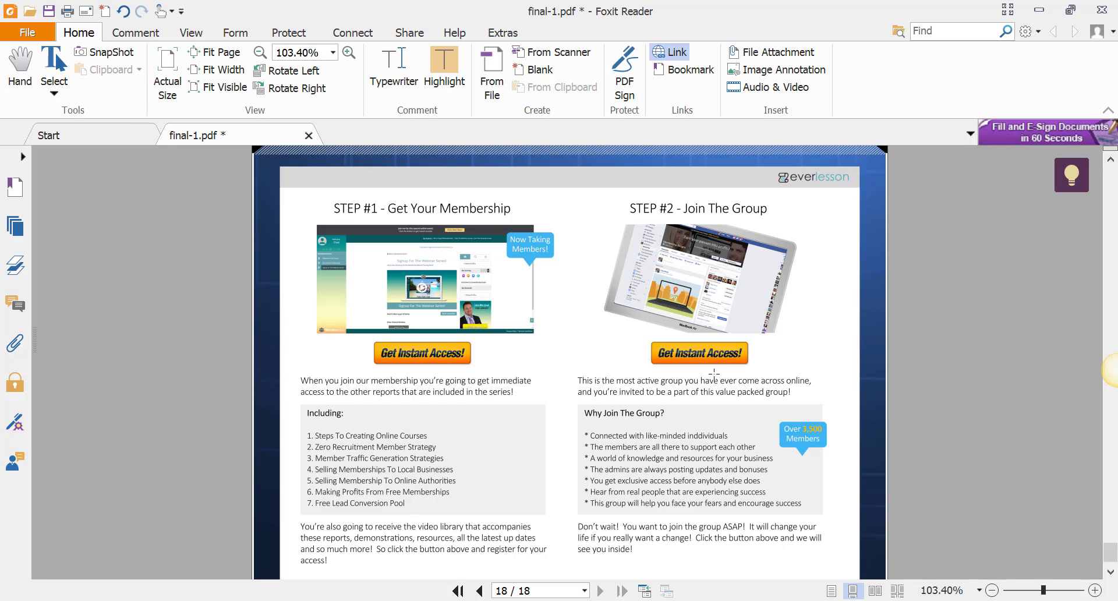
mouse_move(636, 355)
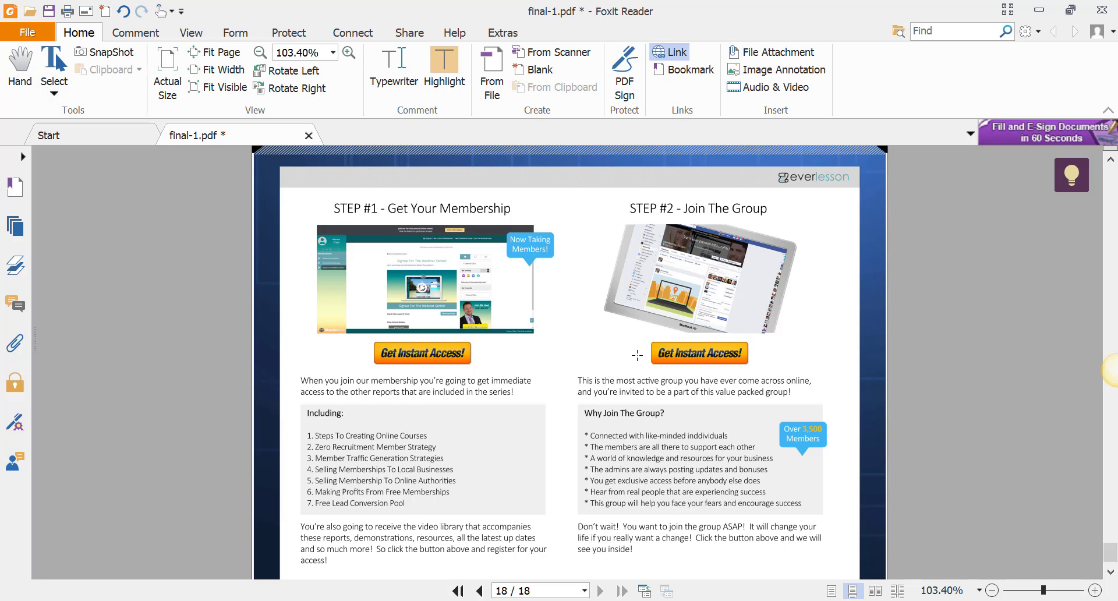
mouse_move(813, 359)
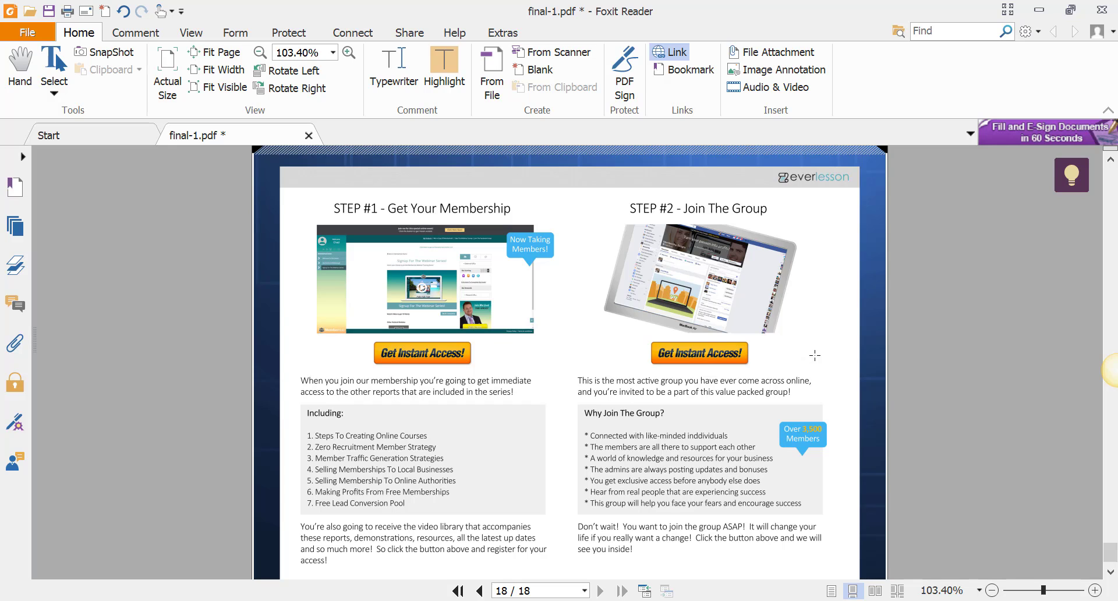
mouse_move(521, 369)
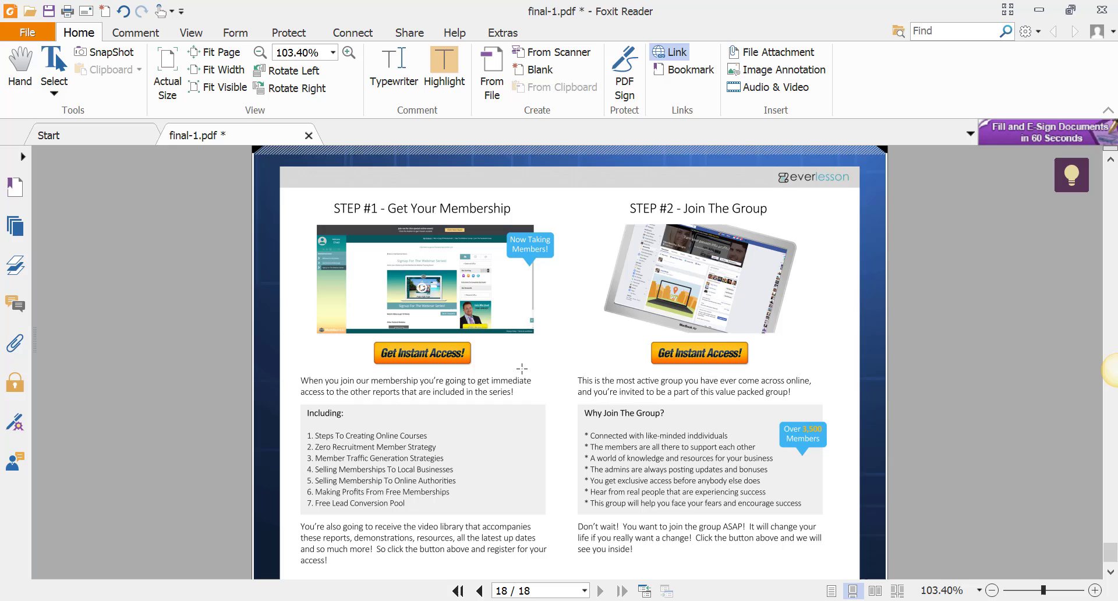
mouse_move(27, 33)
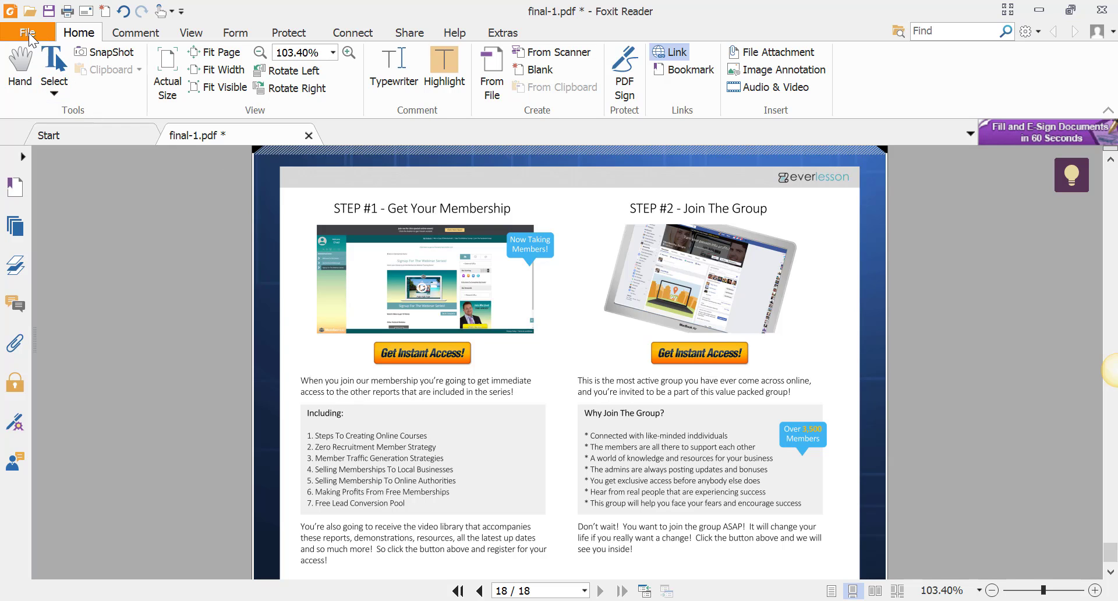
Step: Bring up the Save As dialog on the Editing the PDF with Foxit Reader folder
click(27, 33)
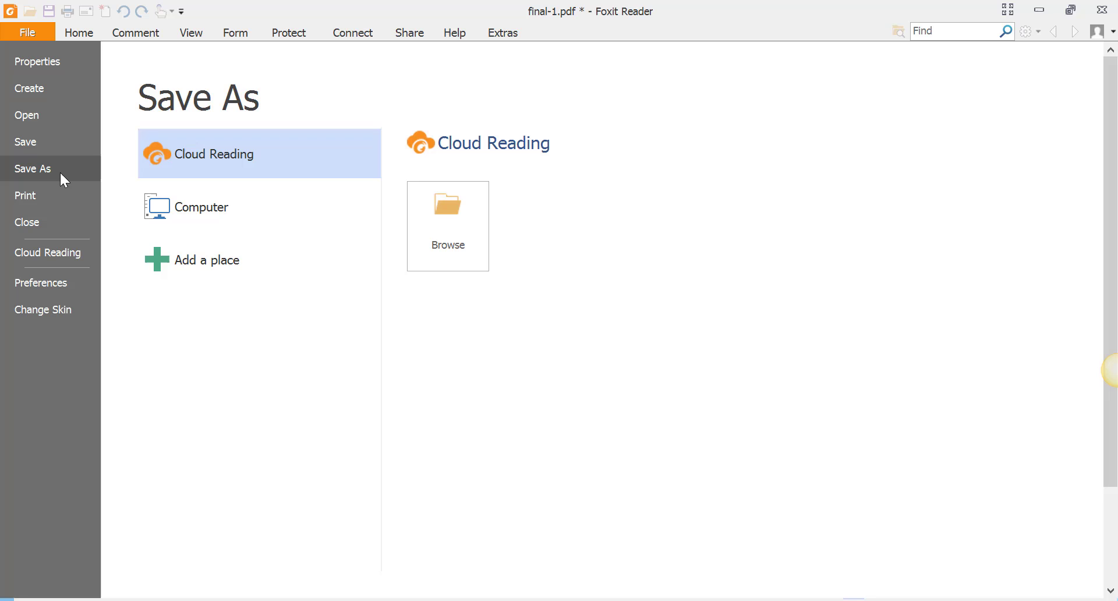
mouse_move(447, 226)
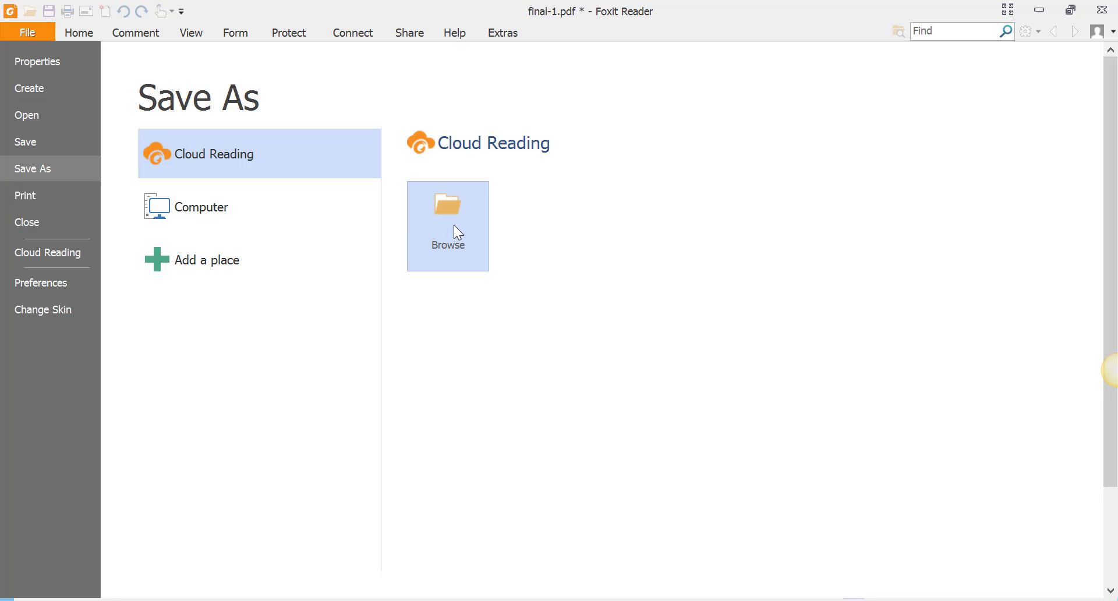
mouse_move(503, 148)
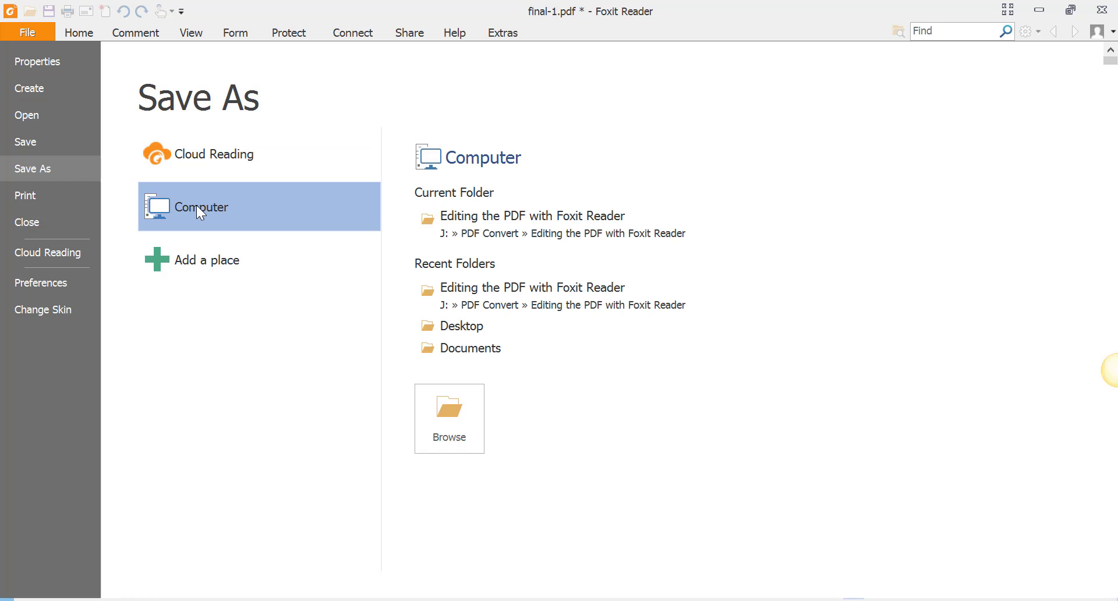
mouse_move(464, 415)
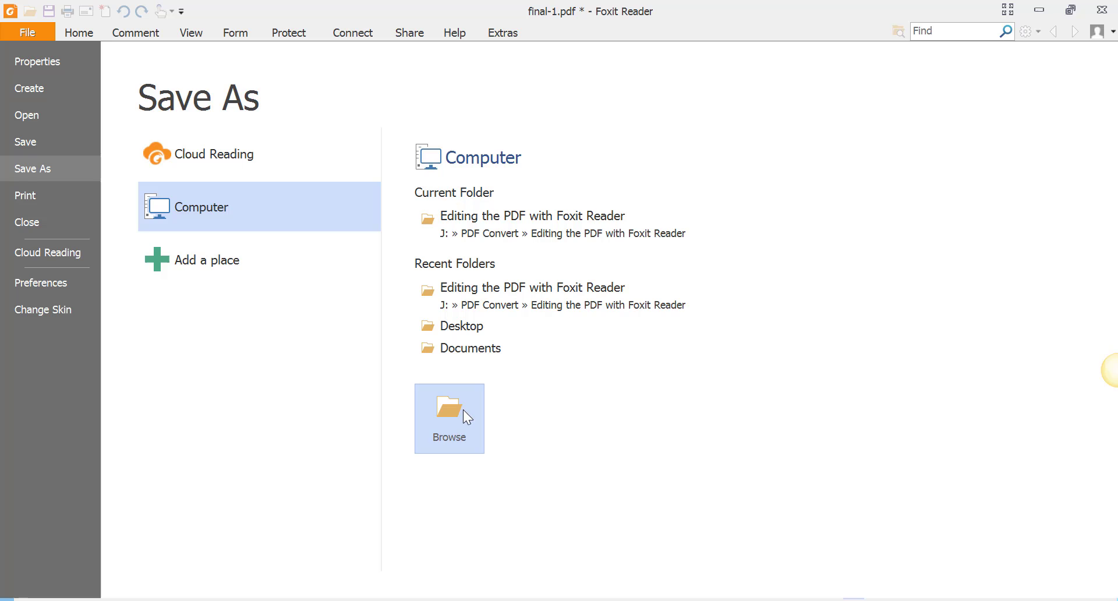
click(448, 418)
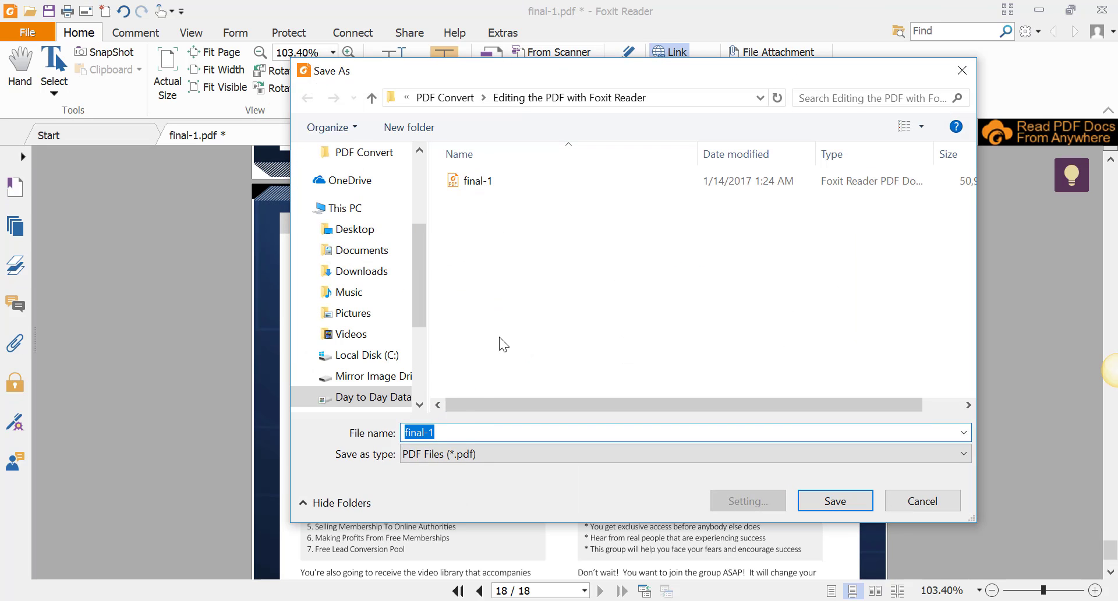
mouse_move(490, 447)
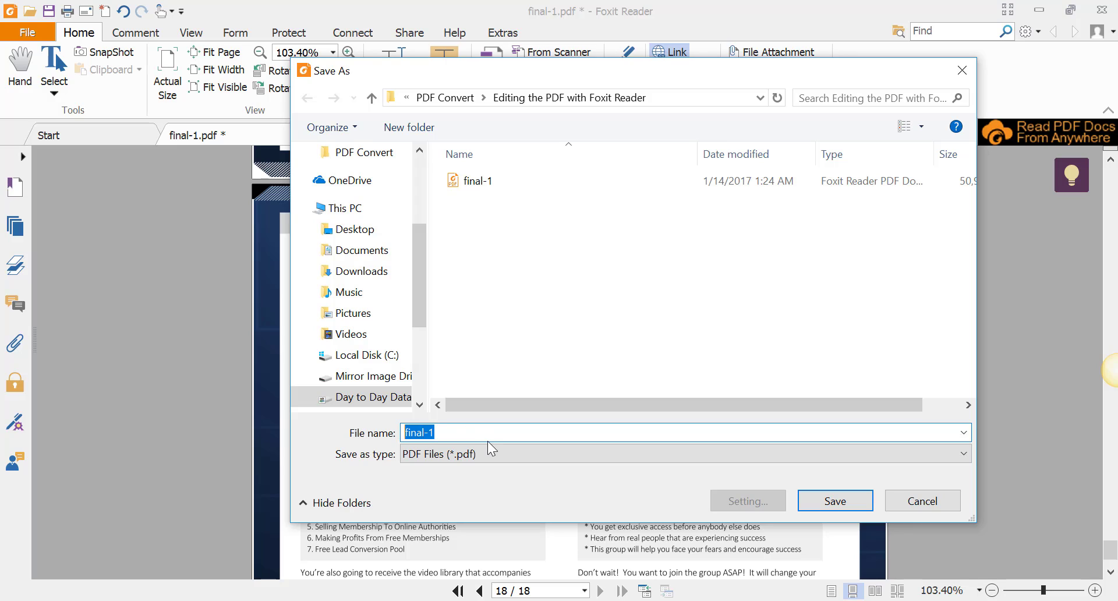
Step: Save the document as a new PDF named 'final-video demo'
text(fin)
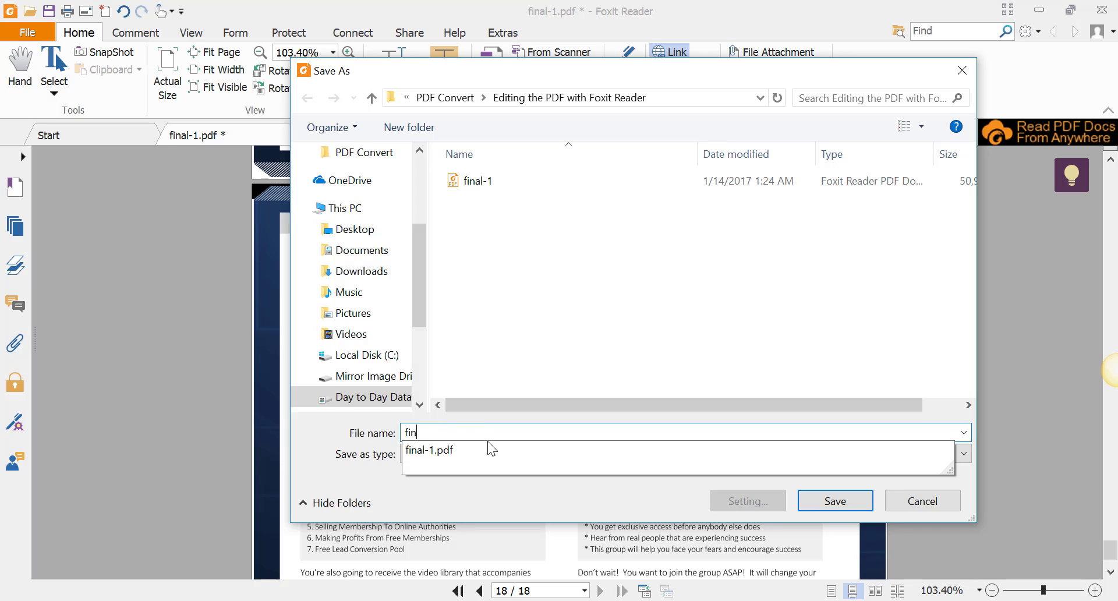
text(al-v)
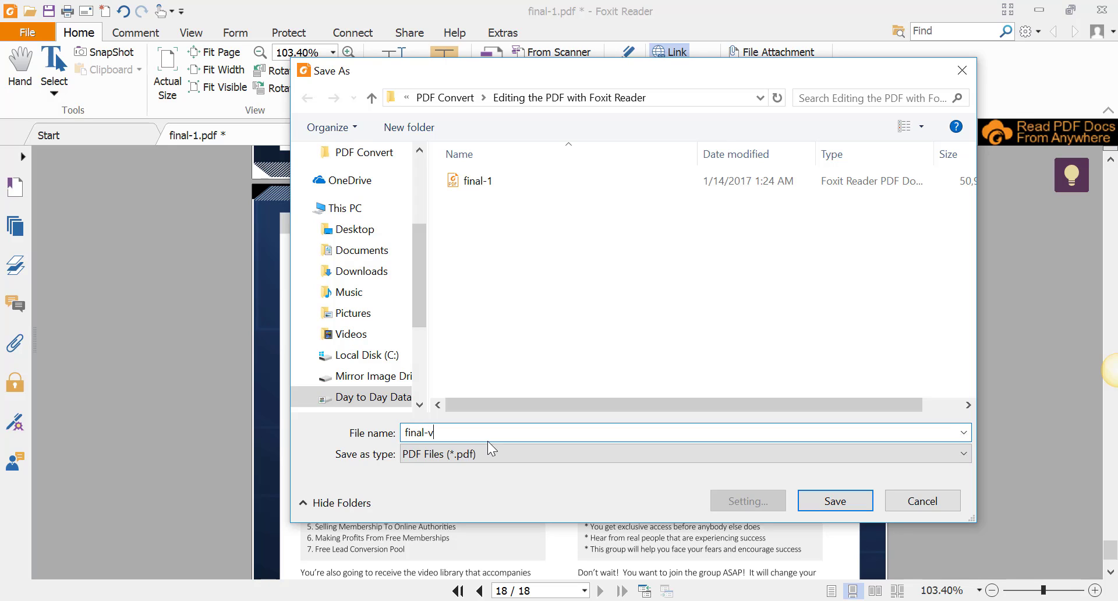
text(edio)
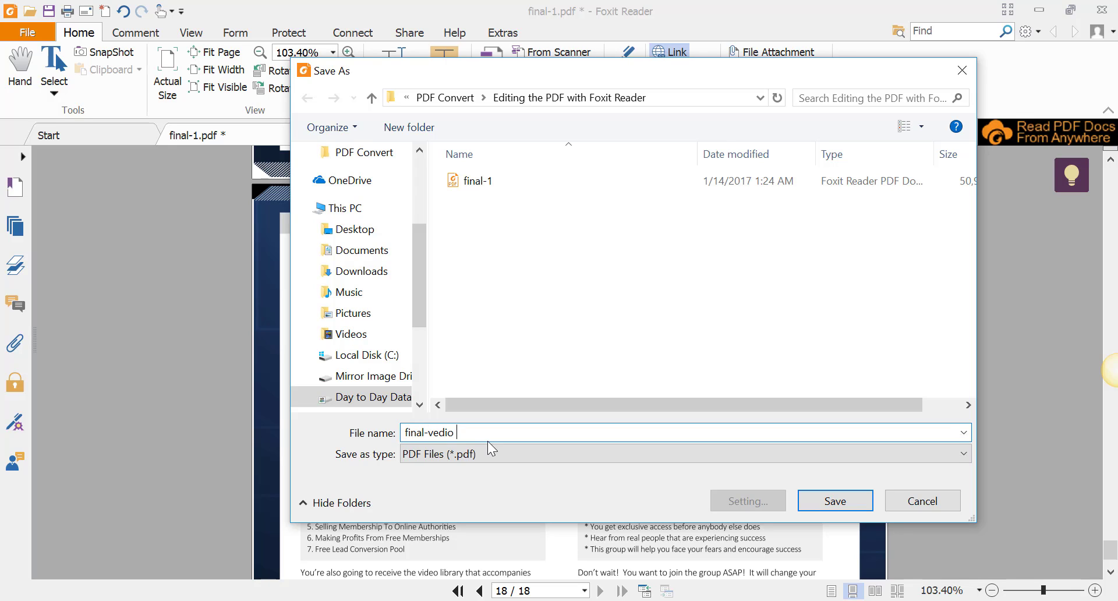
key(BackSpace)
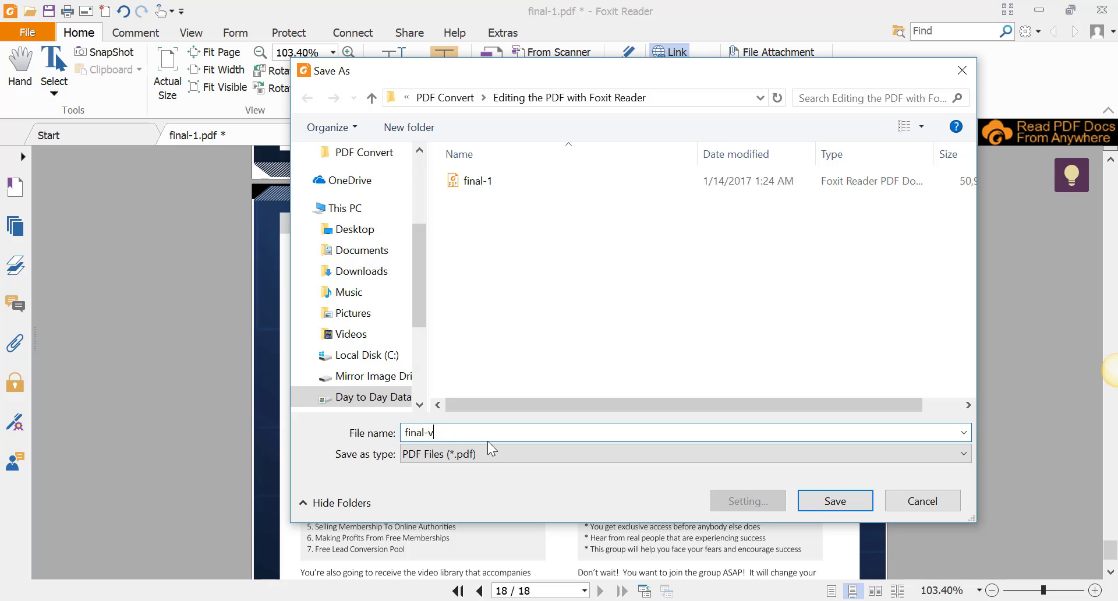
text(ideo d)
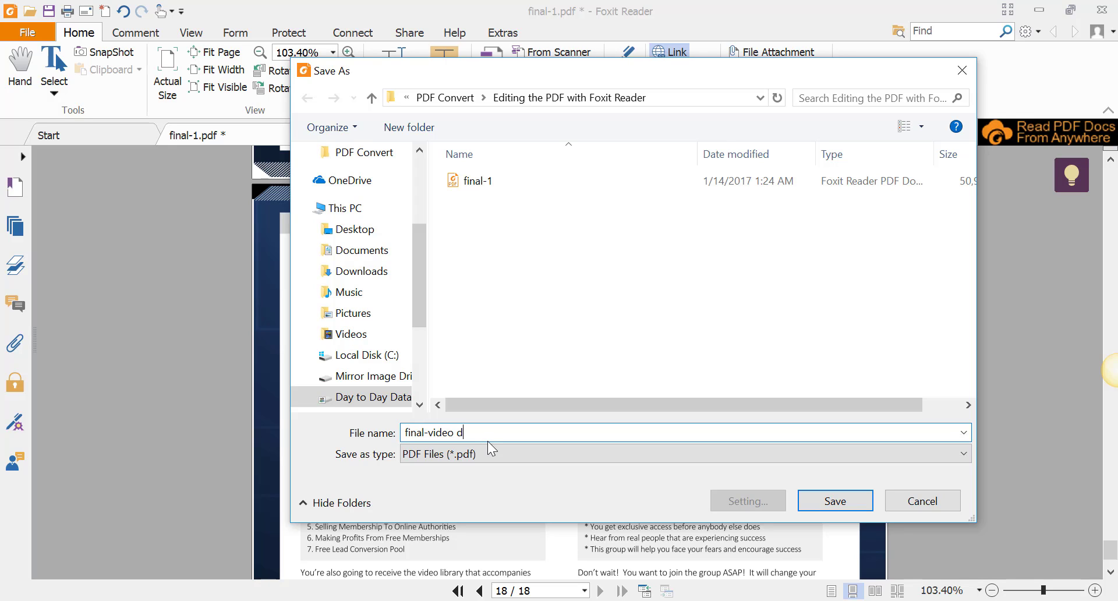
text(emo)
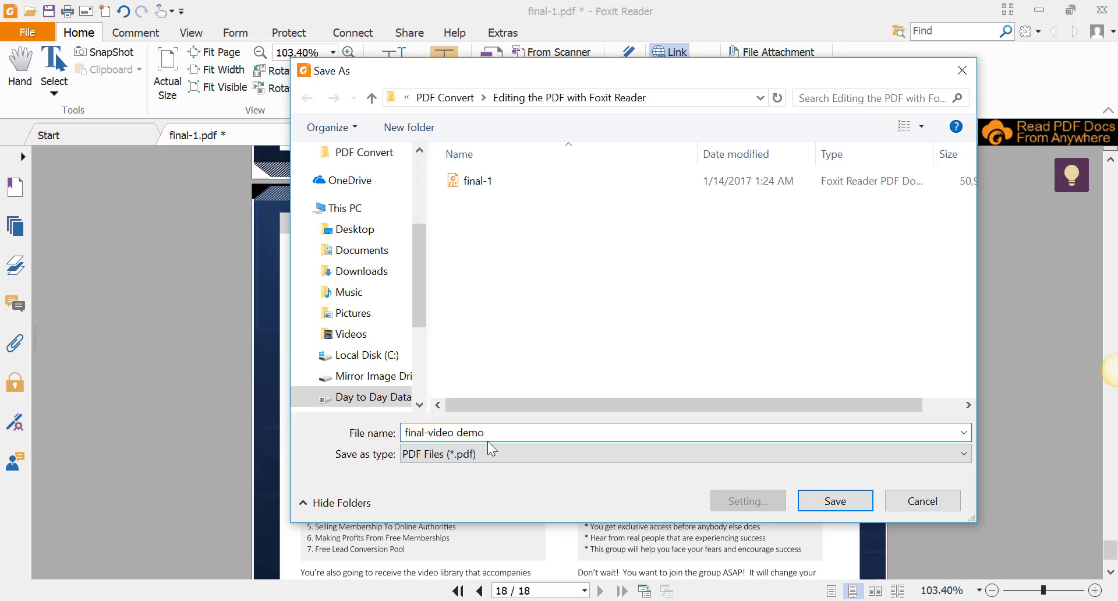
mouse_move(835, 499)
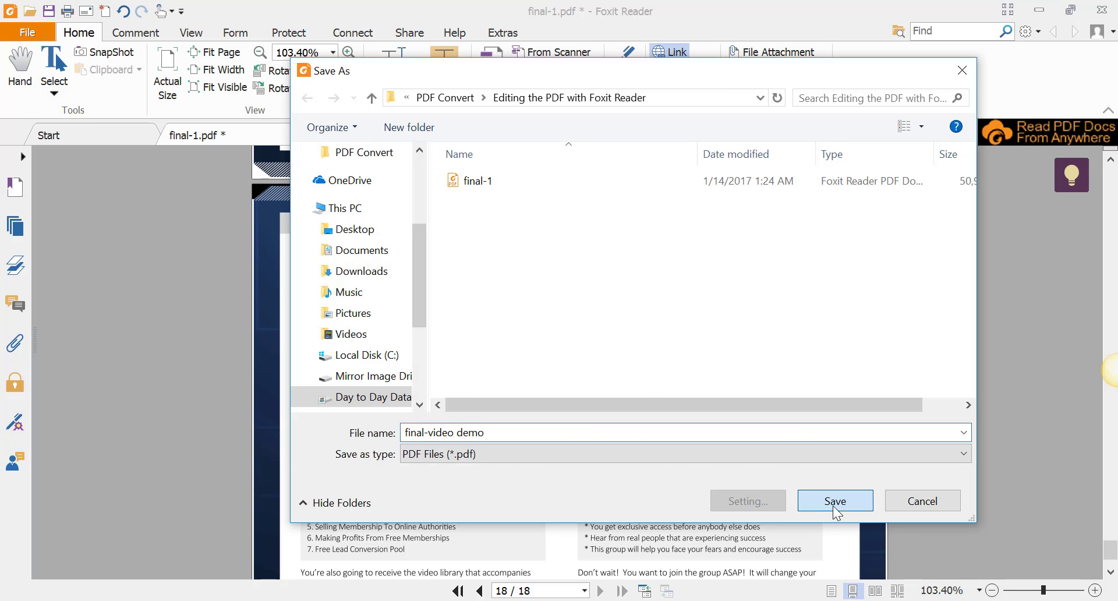
click(834, 500)
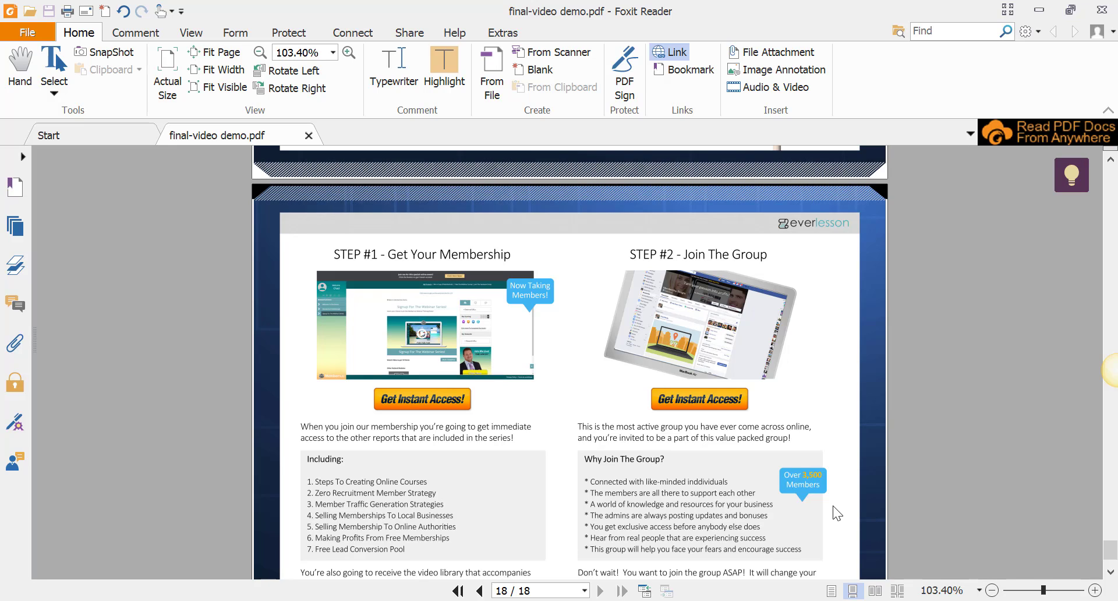
mouse_move(631, 367)
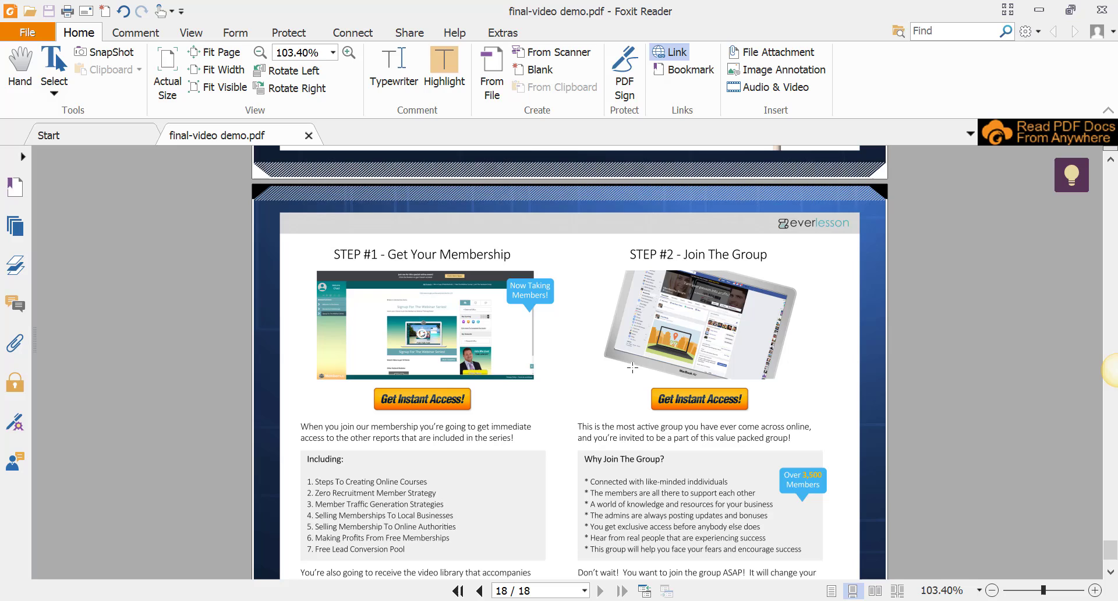
mouse_move(590, 367)
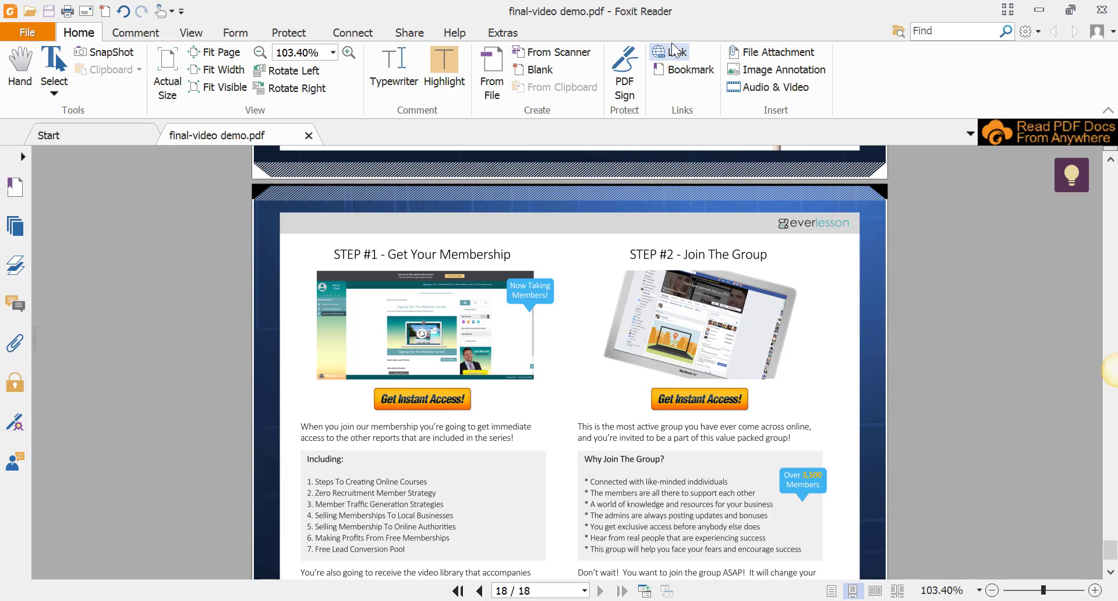
mouse_move(674, 56)
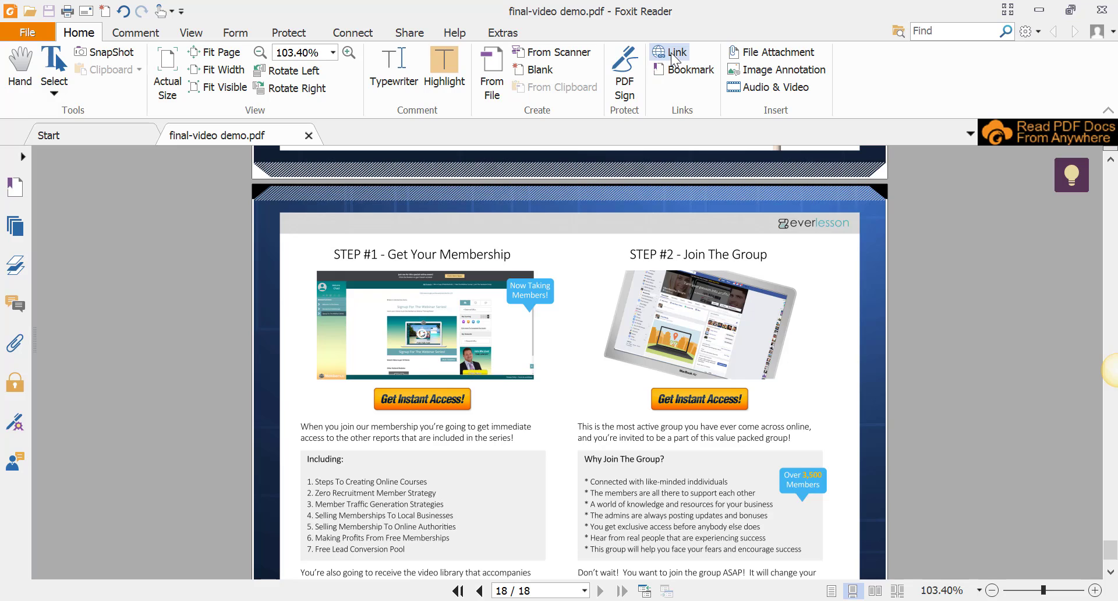
mouse_move(675, 54)
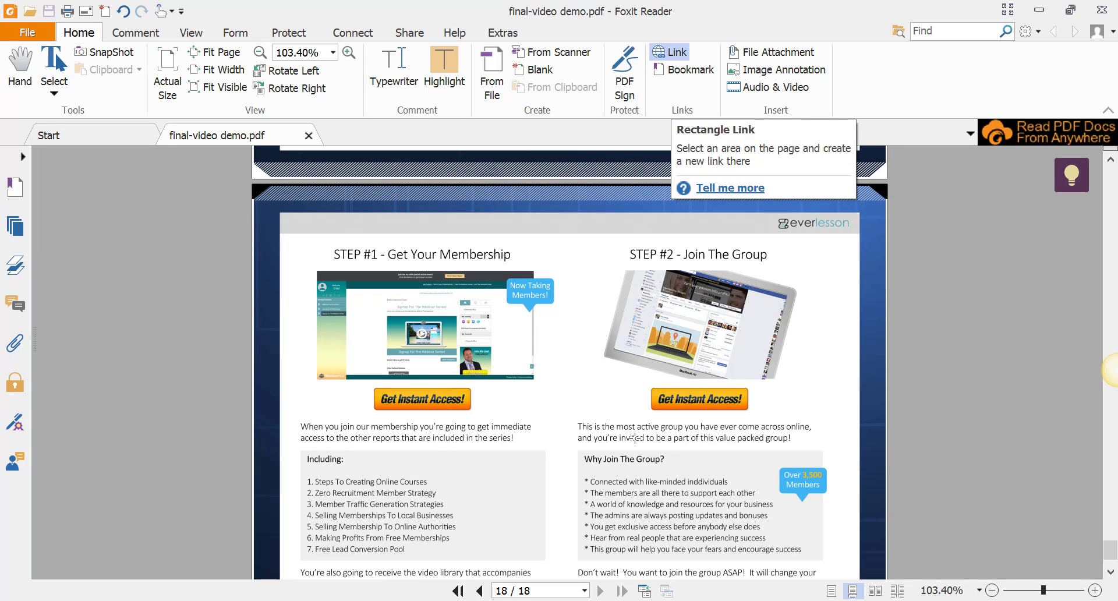